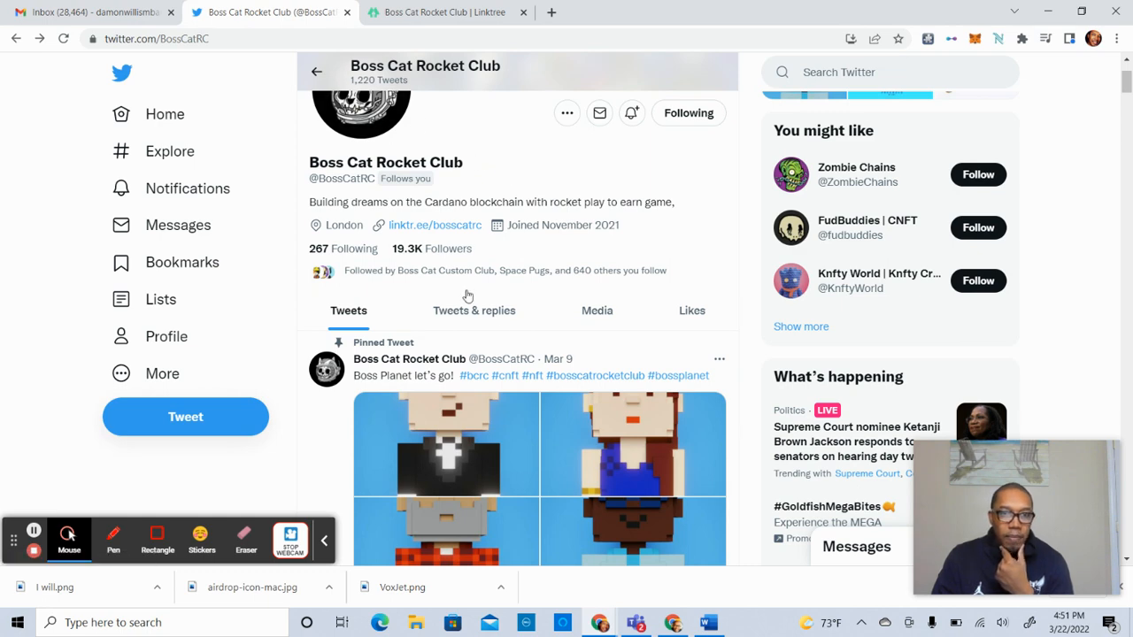
View the pinned tweet's avatar photos full-size, then close the viewer.
scroll(down, 3)
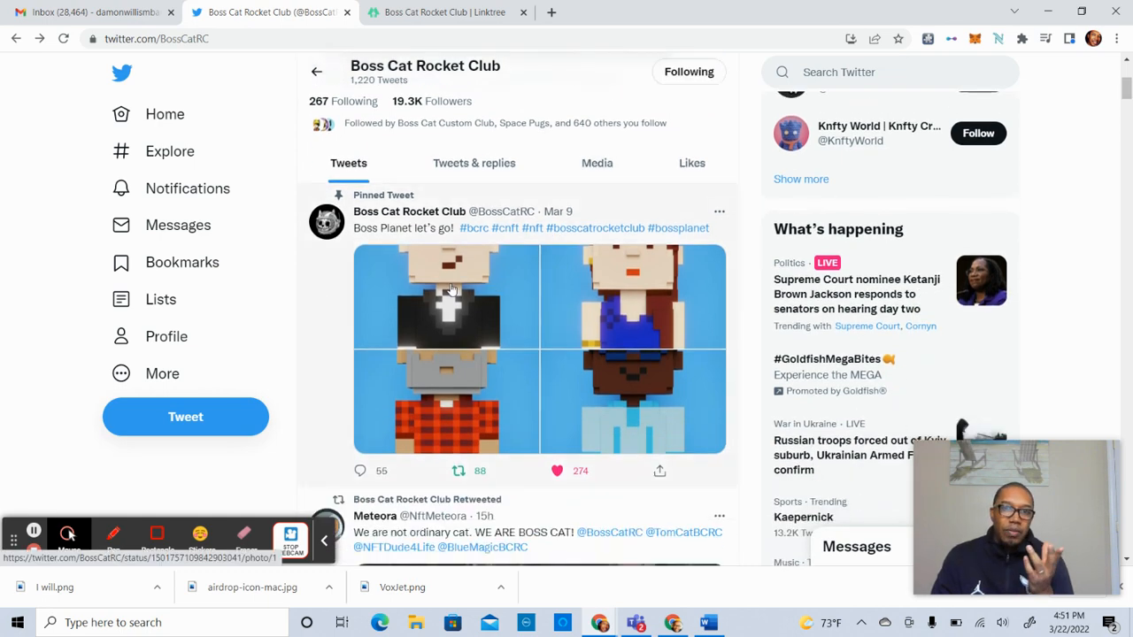
click(446, 301)
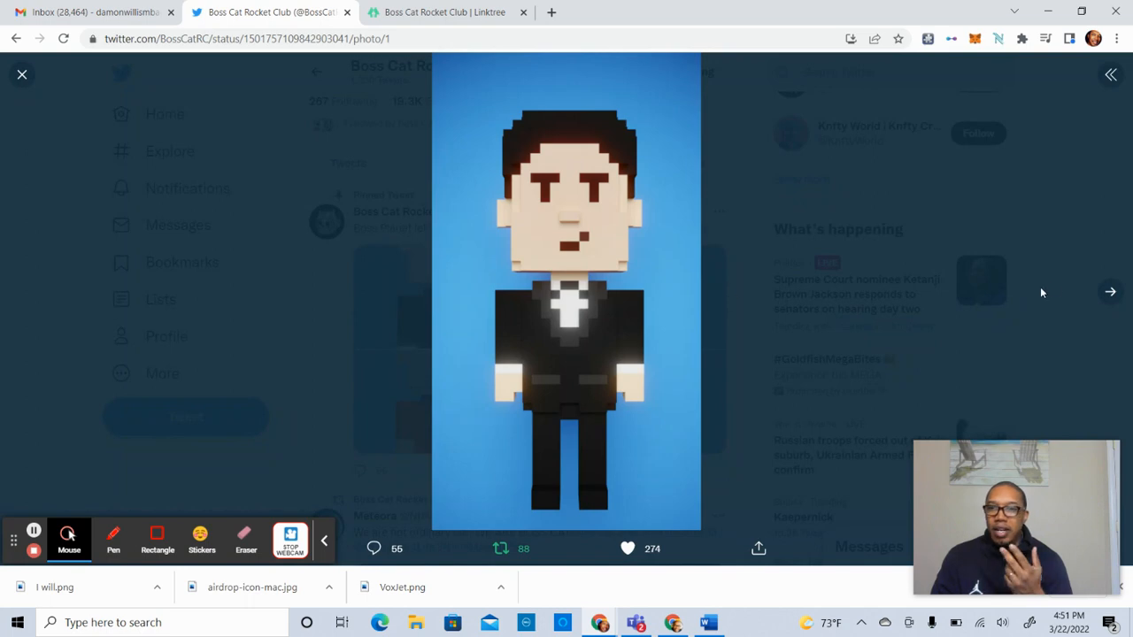
click(1110, 292)
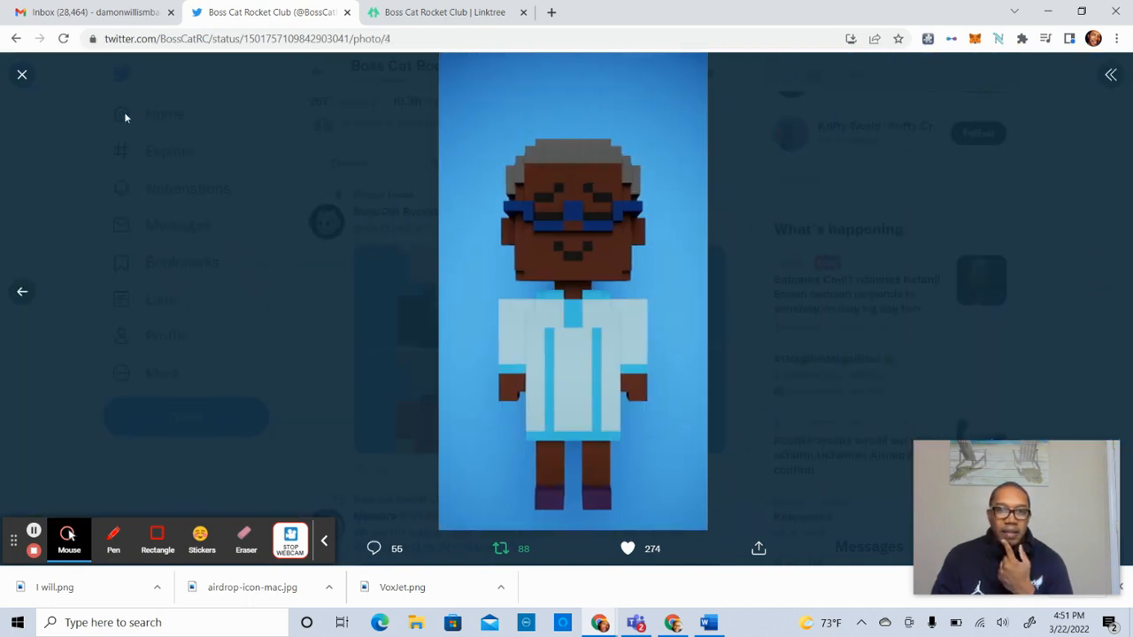
click(23, 75)
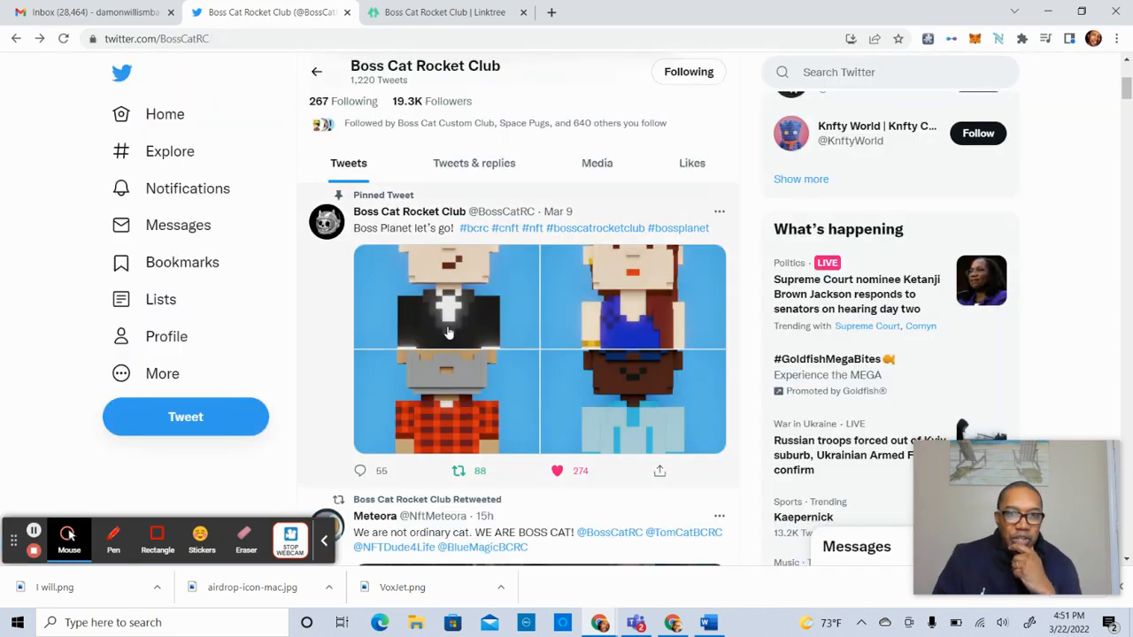
mouse_move(564, 317)
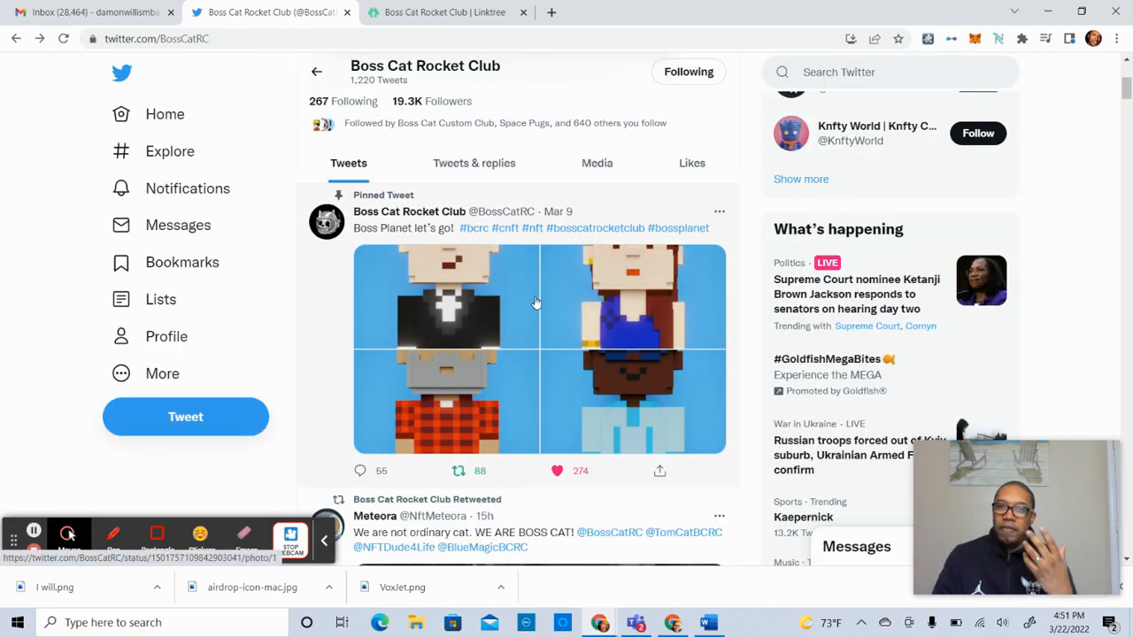
mouse_move(505, 289)
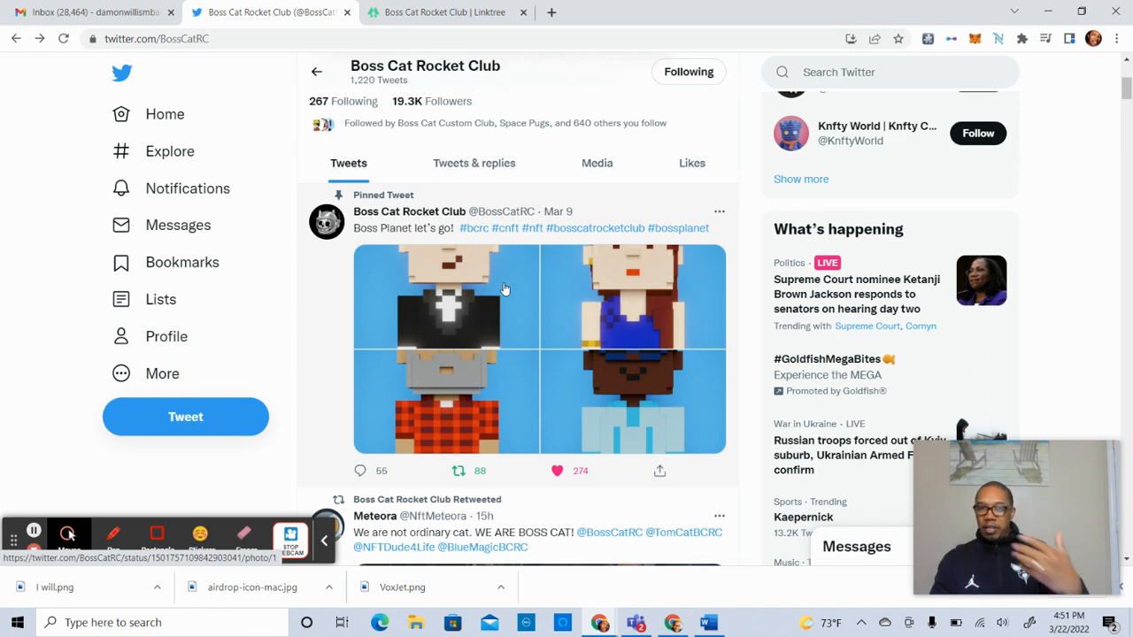
Scroll down the feed, view the jet-pack Vox cat image full-size, then close it.
scroll(down, 3)
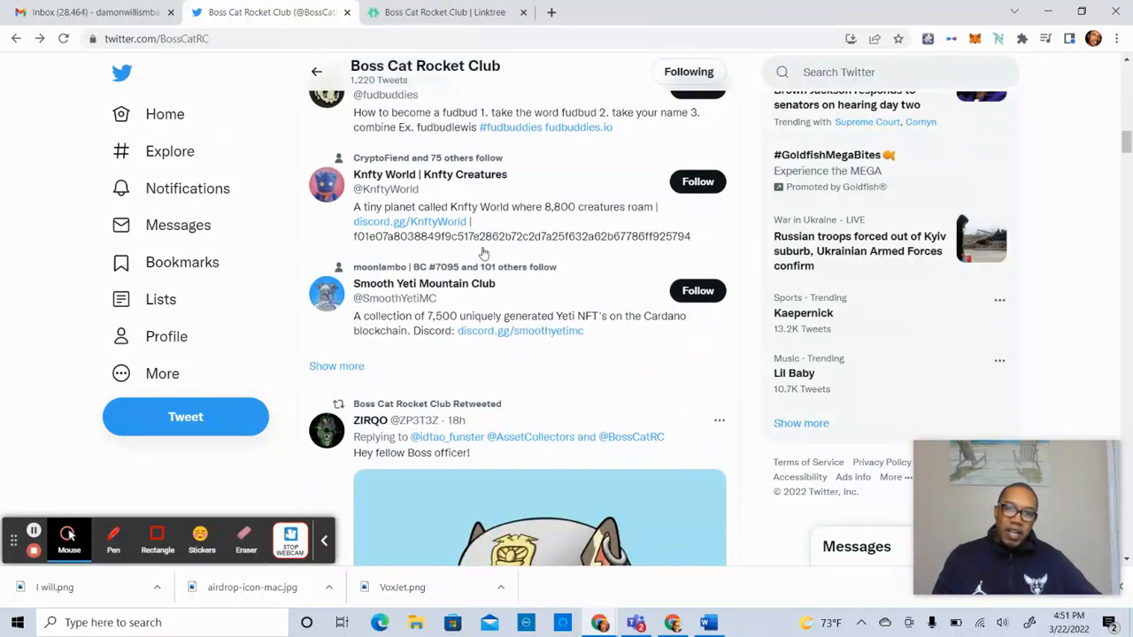
scroll(down, 3)
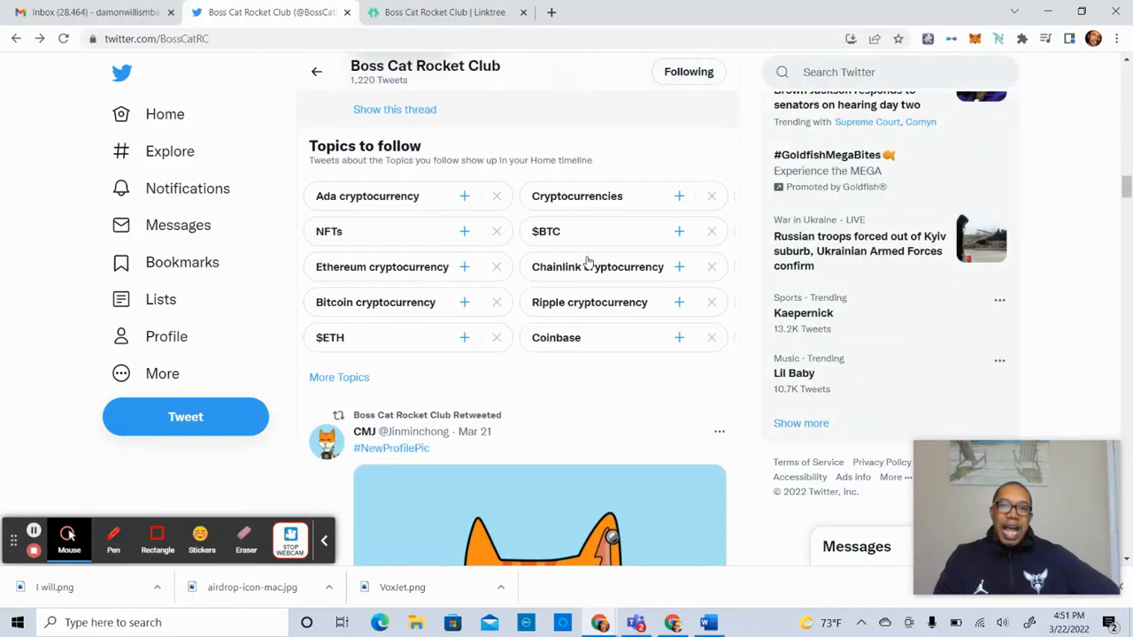
scroll(down, 3)
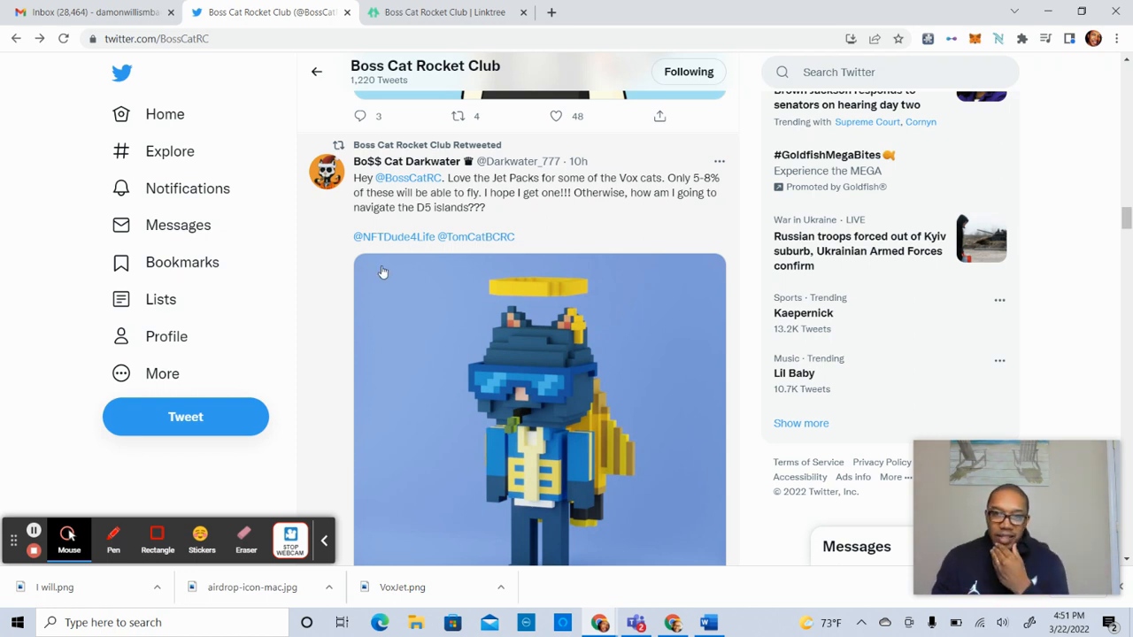
scroll(down, 3)
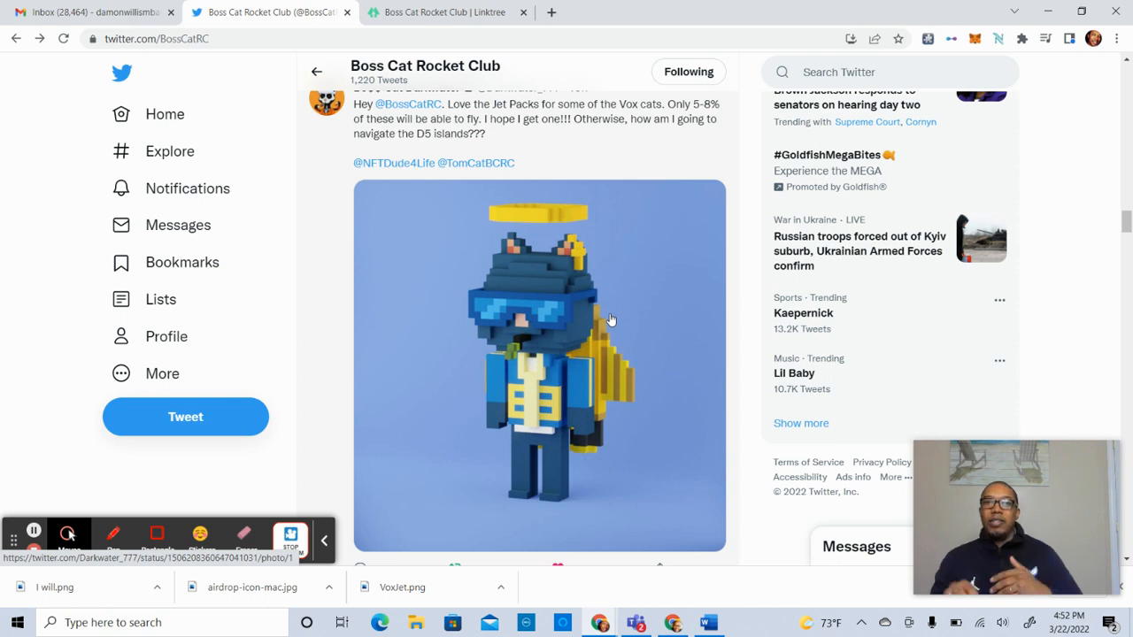
click(540, 363)
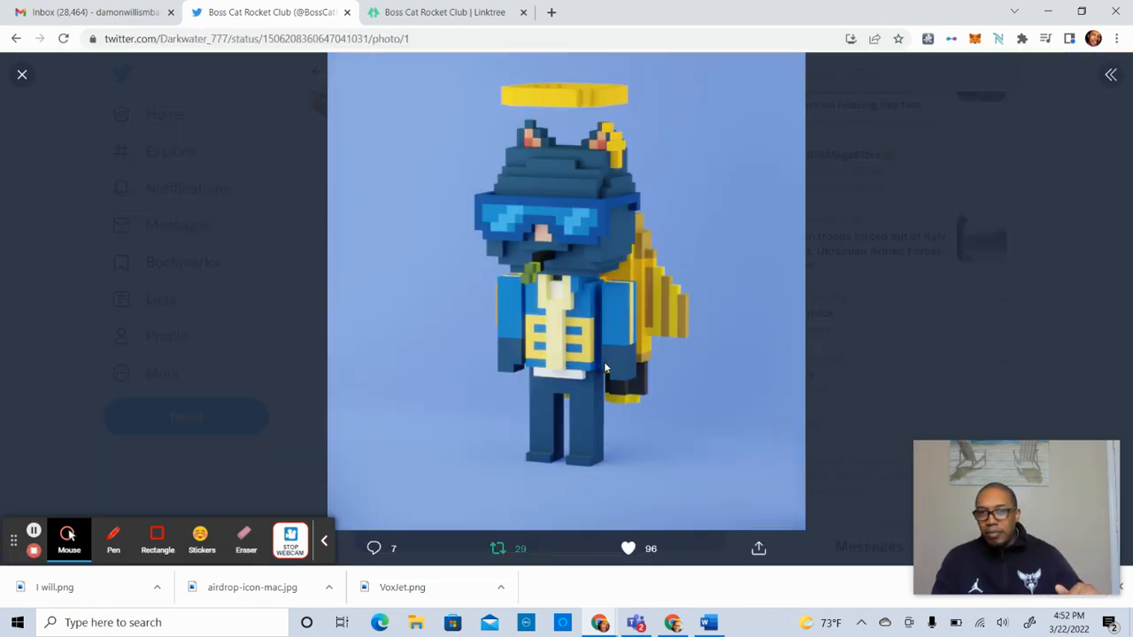
mouse_move(627, 283)
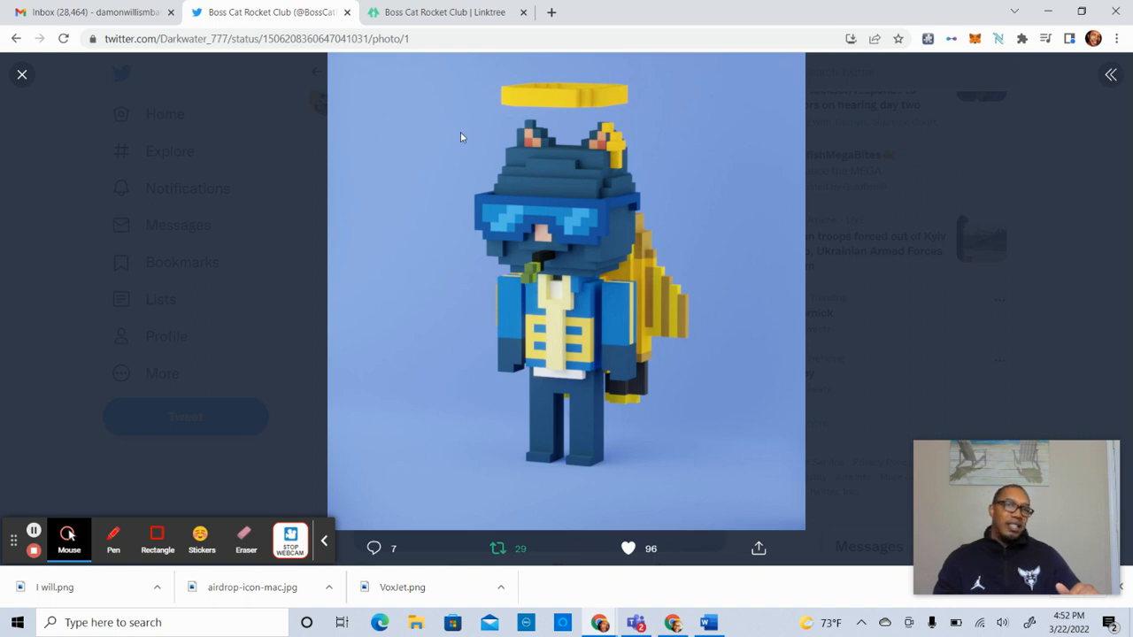
mouse_move(506, 186)
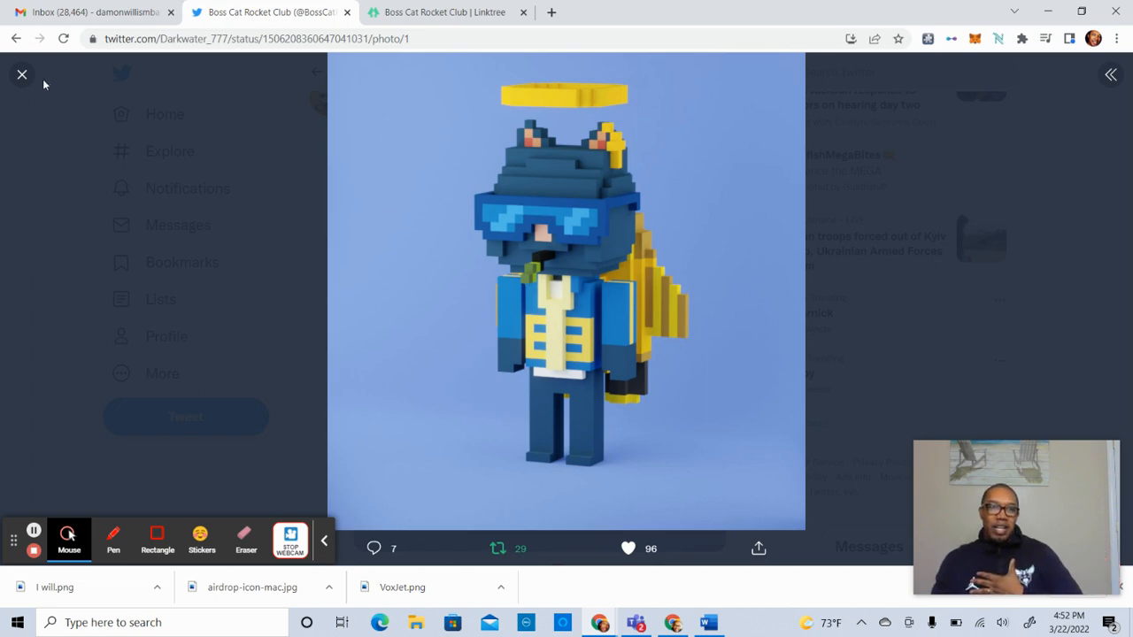
click(22, 75)
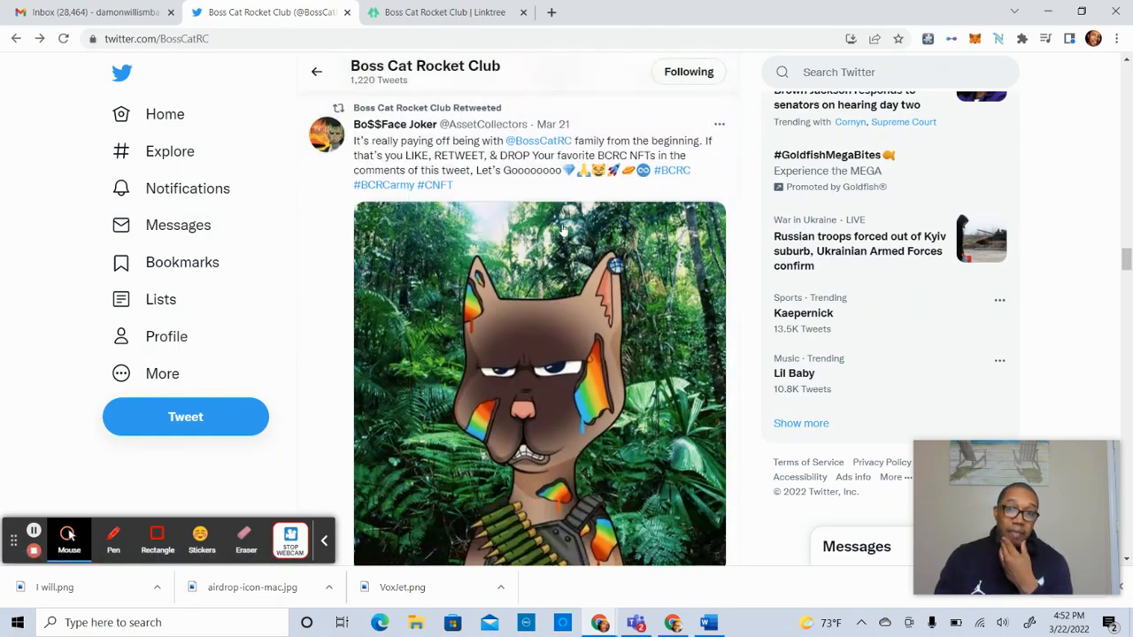
Scroll further and open the retweeted Vox Cats airdrop criteria image.
scroll(down, 3)
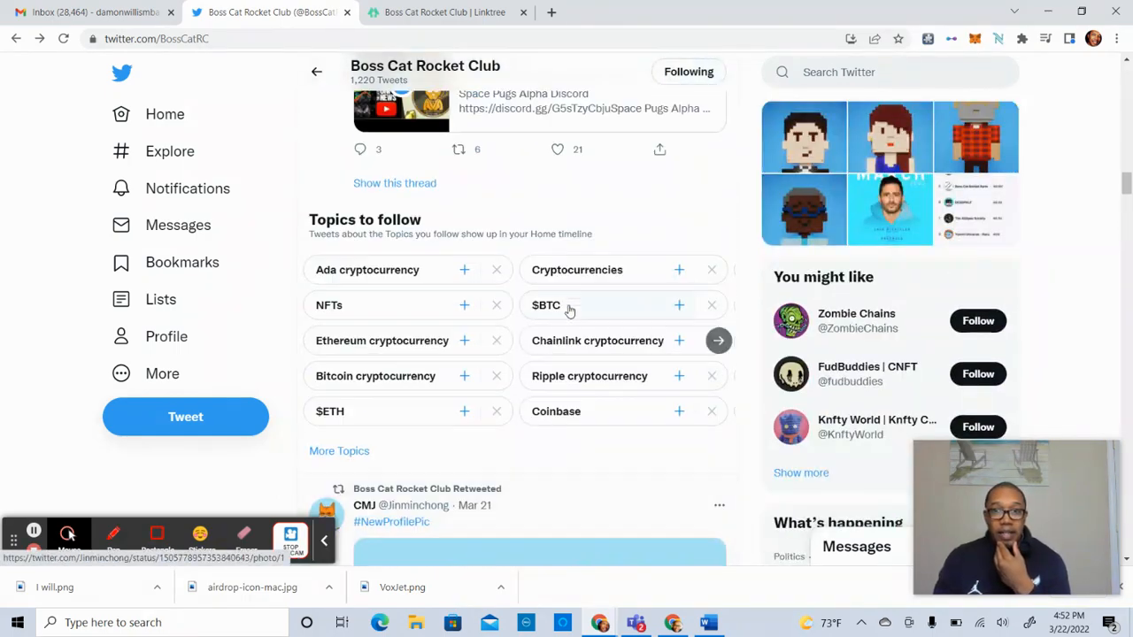
scroll(down, 3)
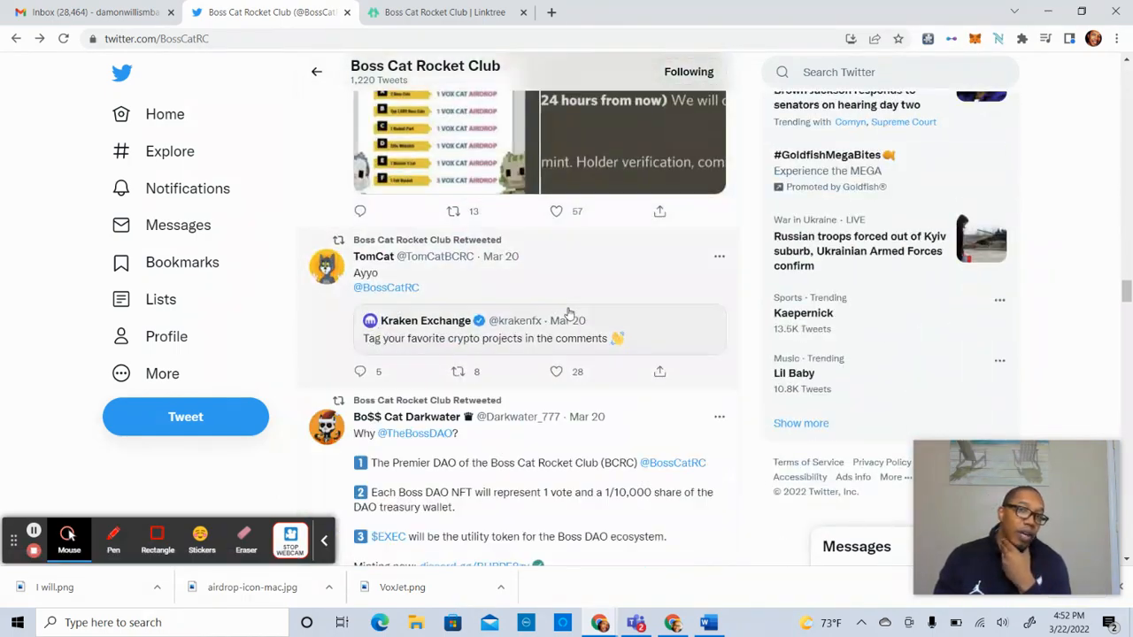
click(539, 142)
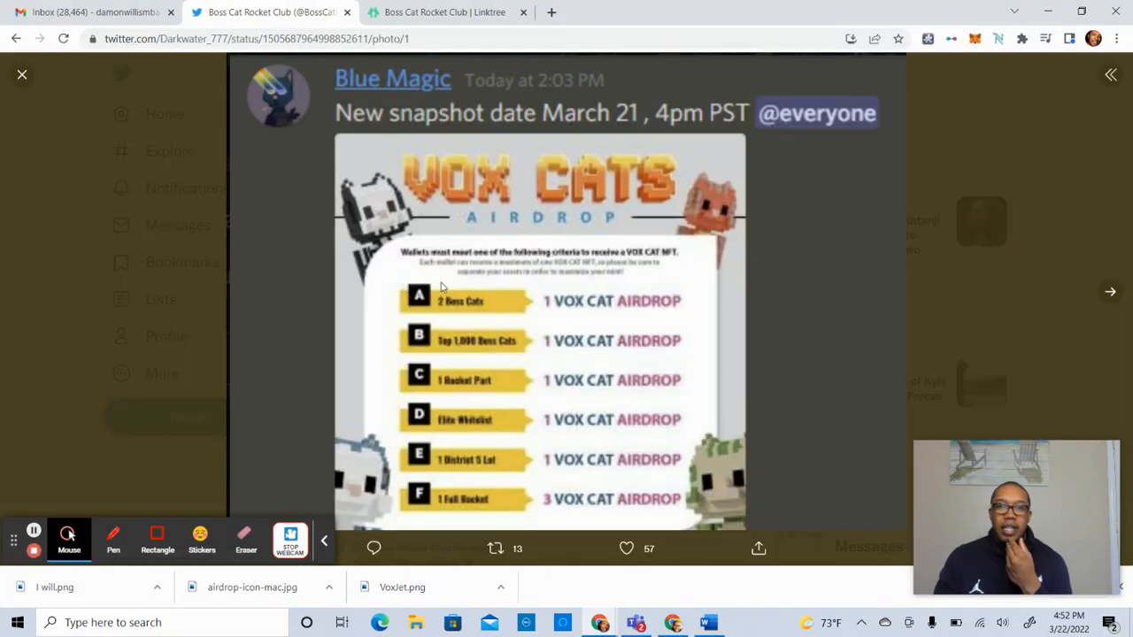
mouse_move(578, 306)
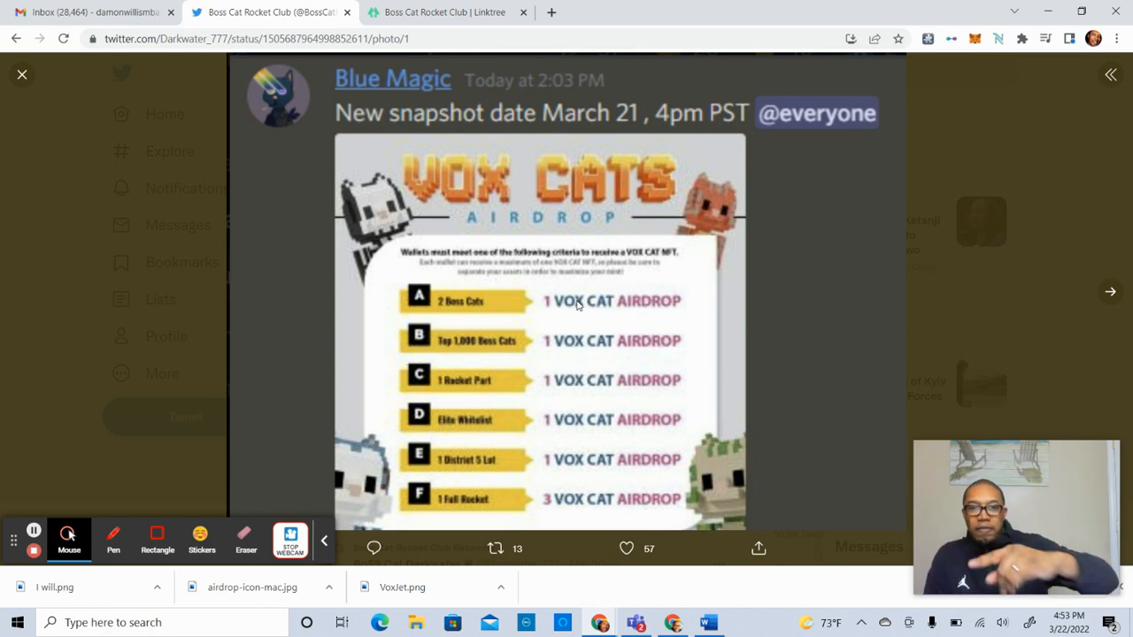
mouse_move(525, 350)
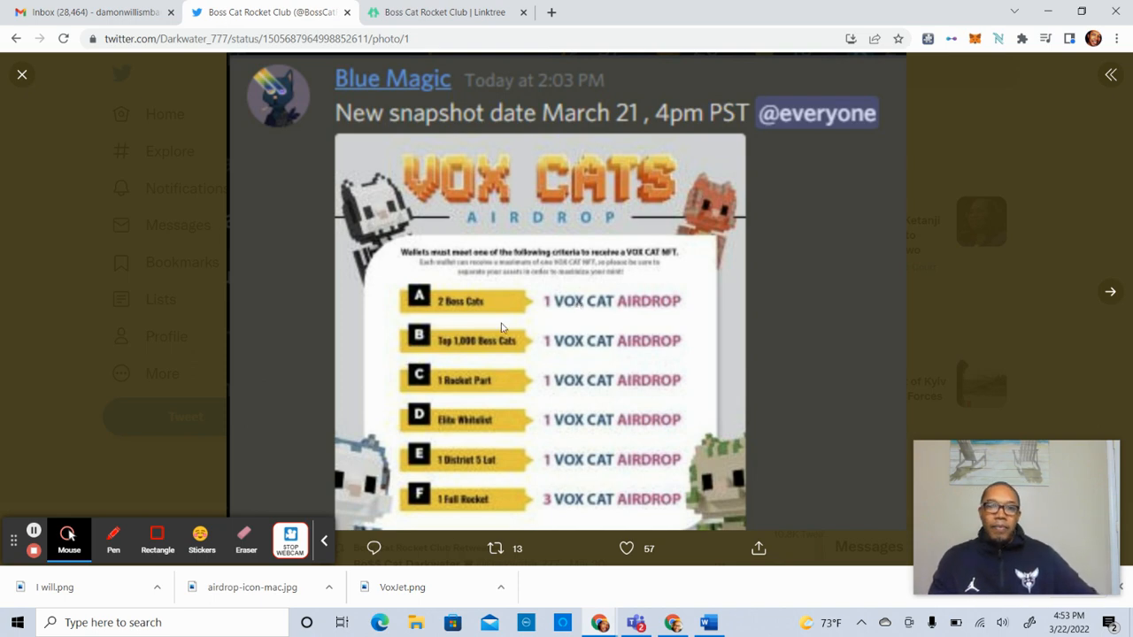
mouse_move(485, 352)
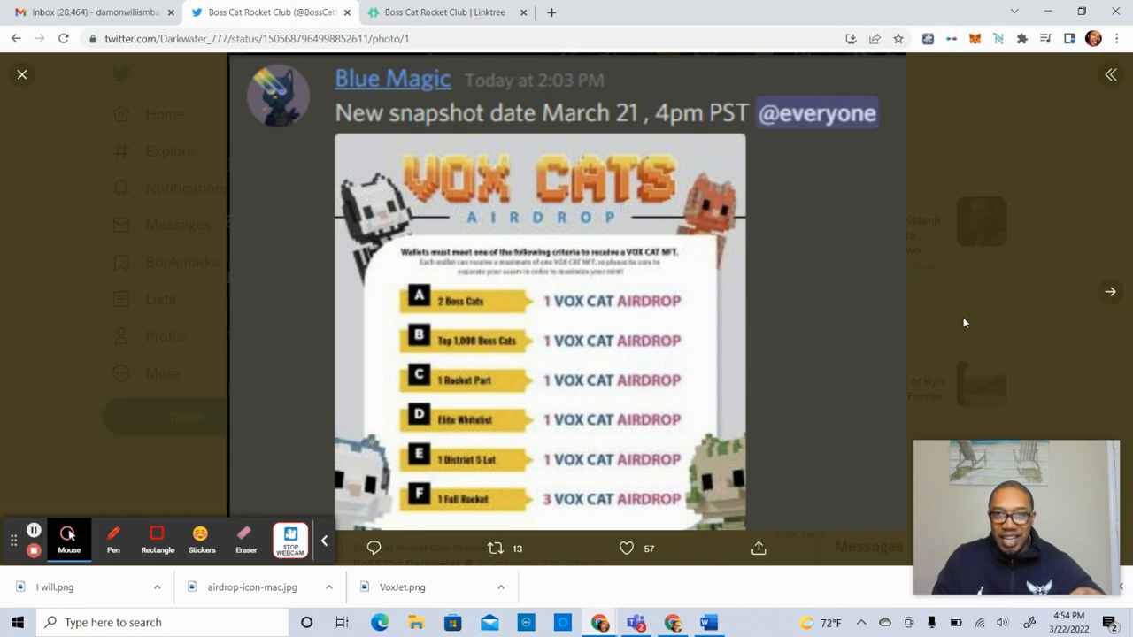
Close the airdrop image and reopen the jet-pack, yellow-halo Vox cat image full-size.
click(22, 75)
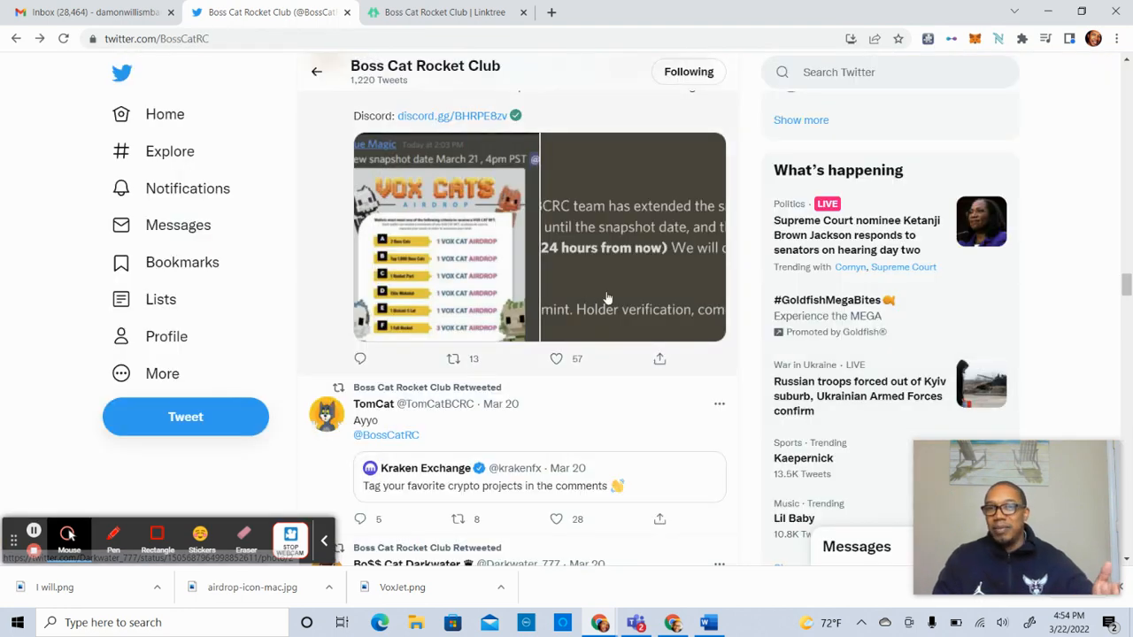
scroll(down, 3)
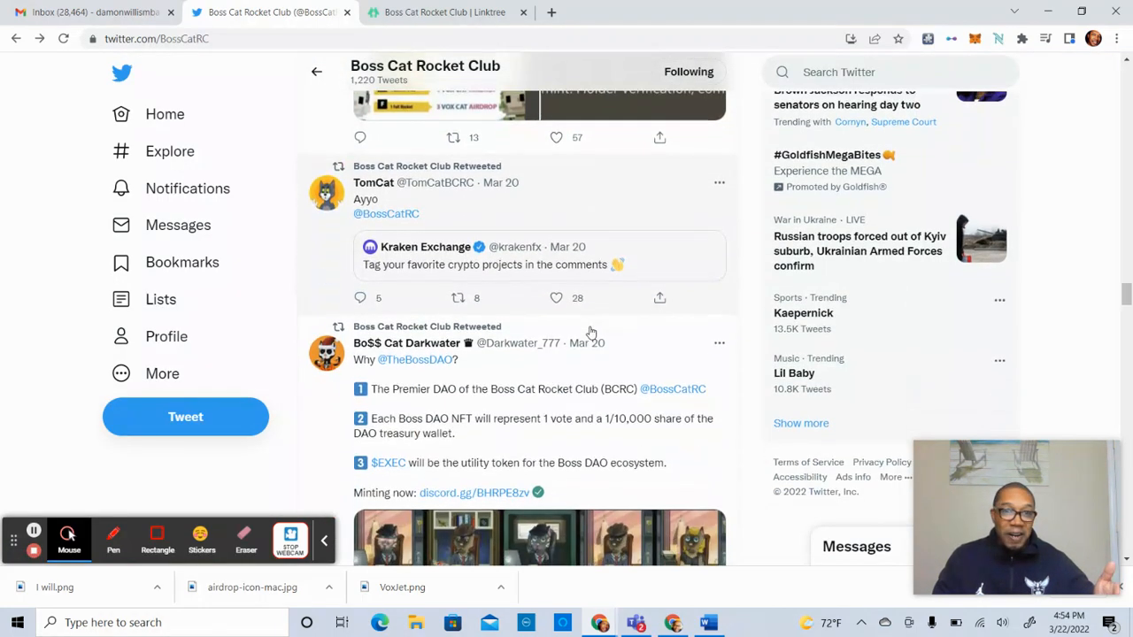
scroll(down, 3)
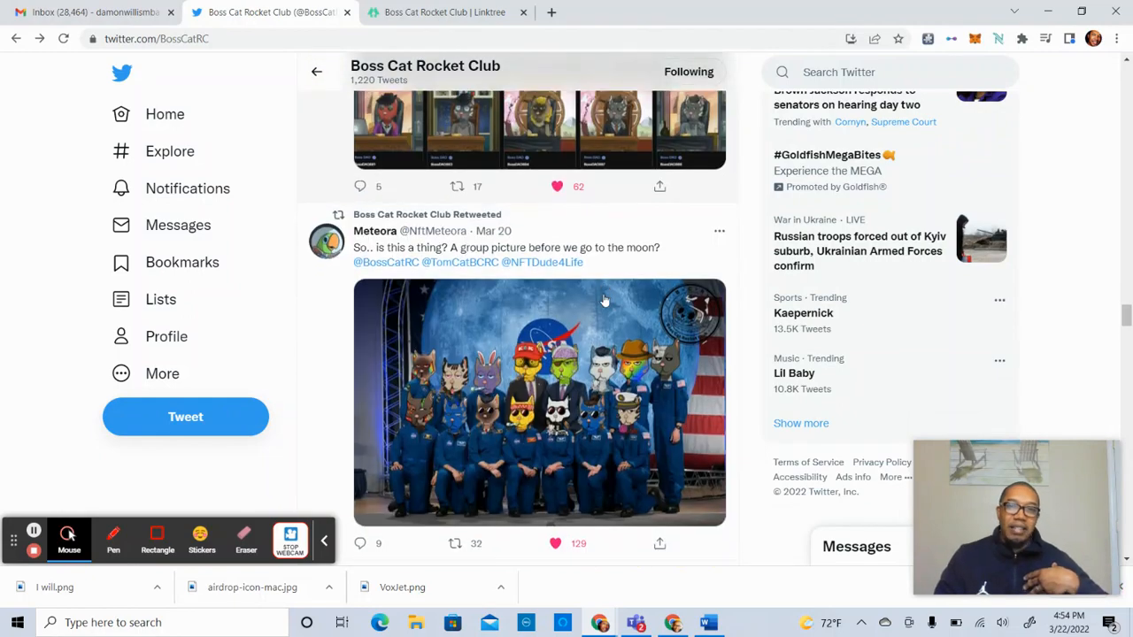
scroll(down, 3)
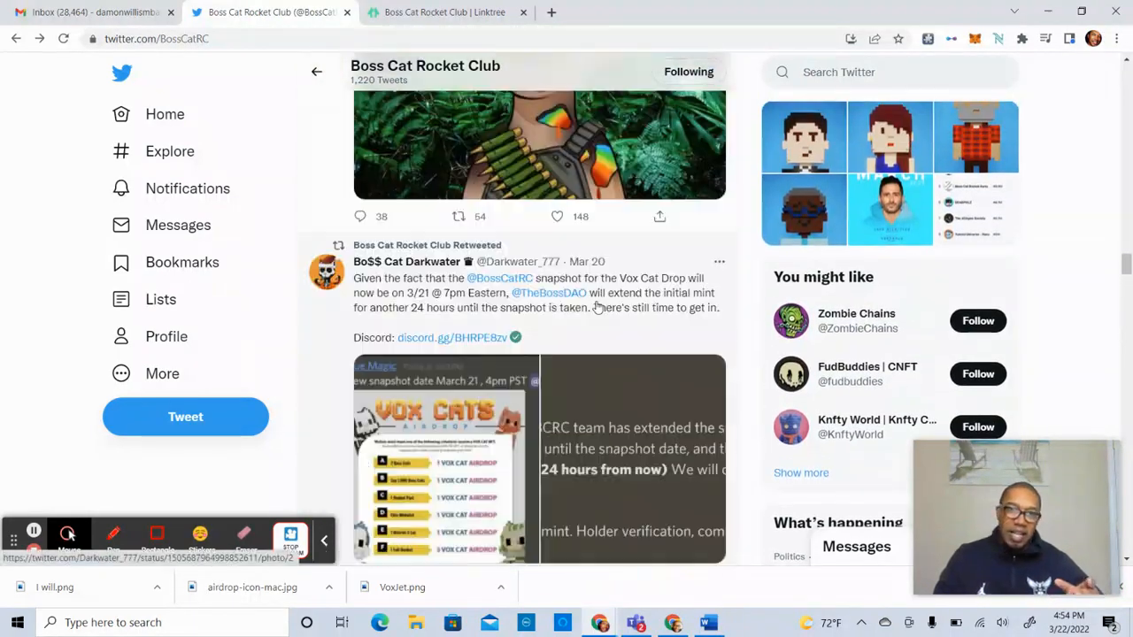
scroll(down, 3)
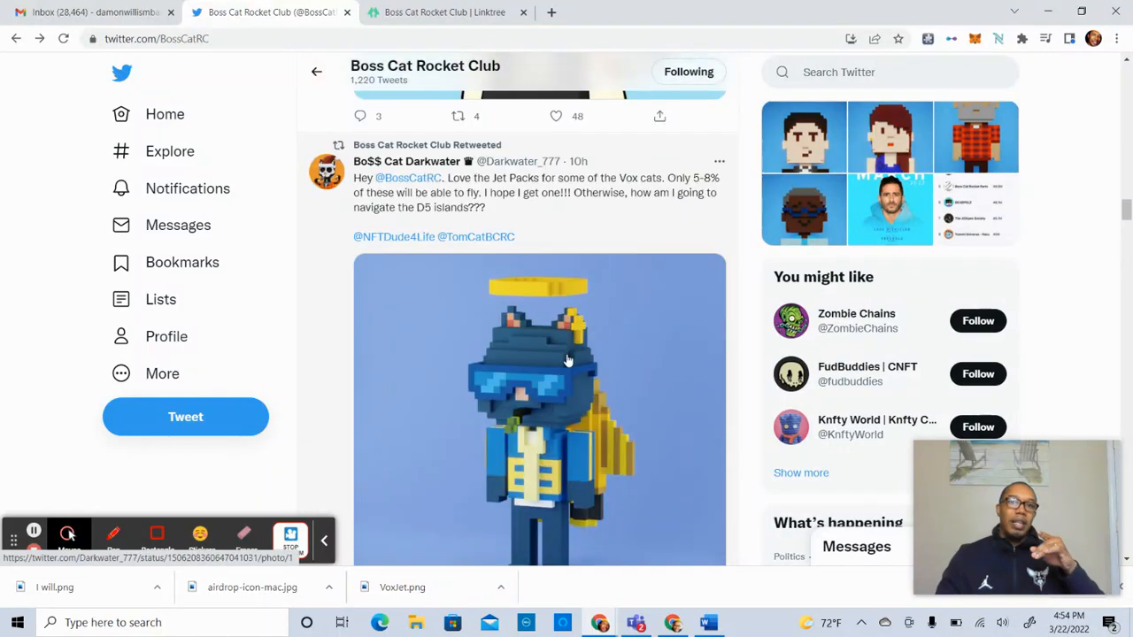
click(540, 399)
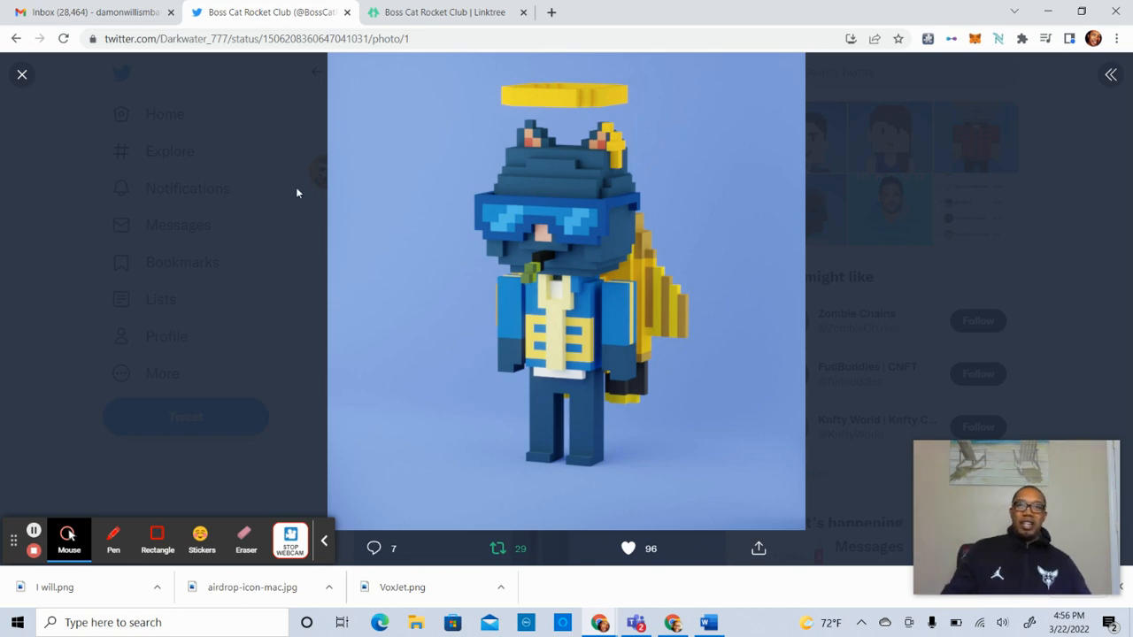
mouse_move(888, 238)
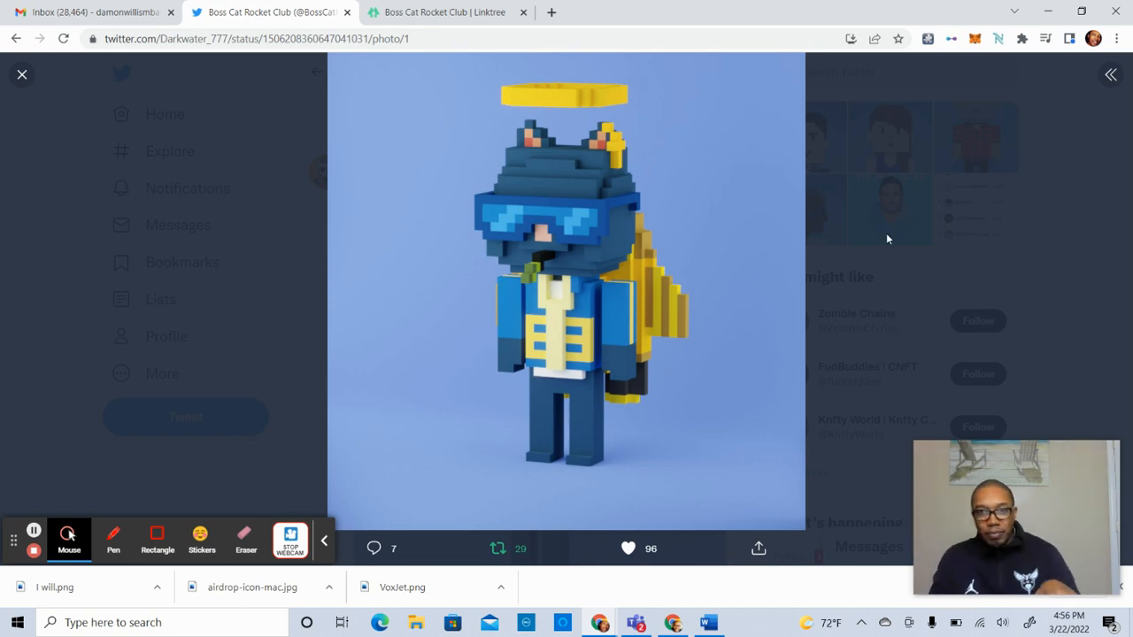
Close the cat photo and scroll Boss Cat Astronaut's timeline to the March 19 dotdotbuilder tweet.
click(21, 73)
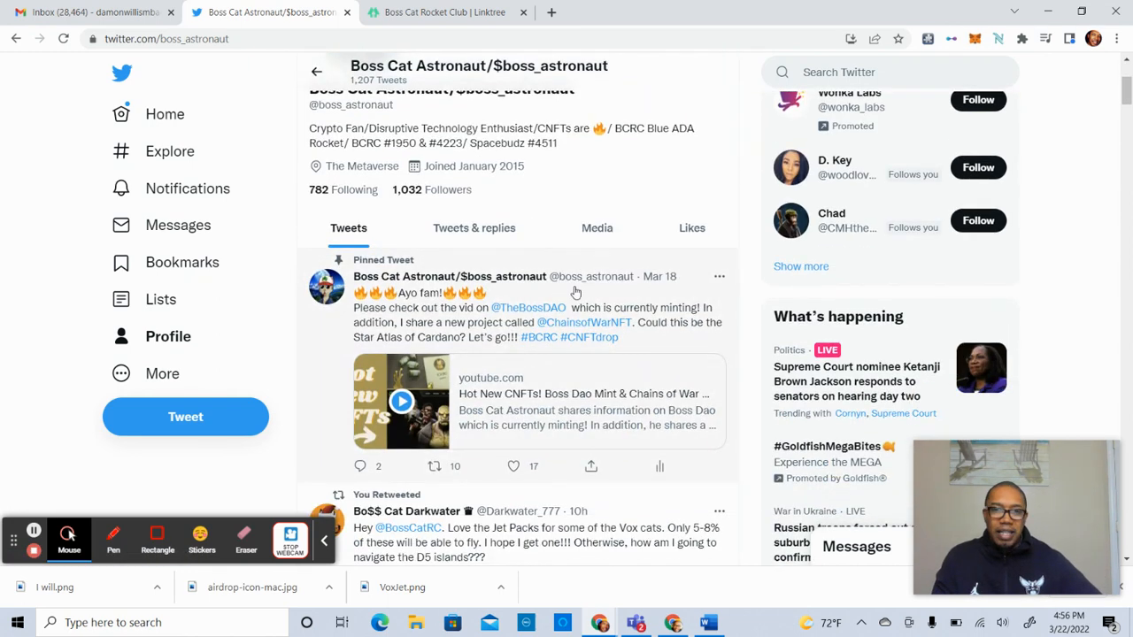
scroll(down, 3)
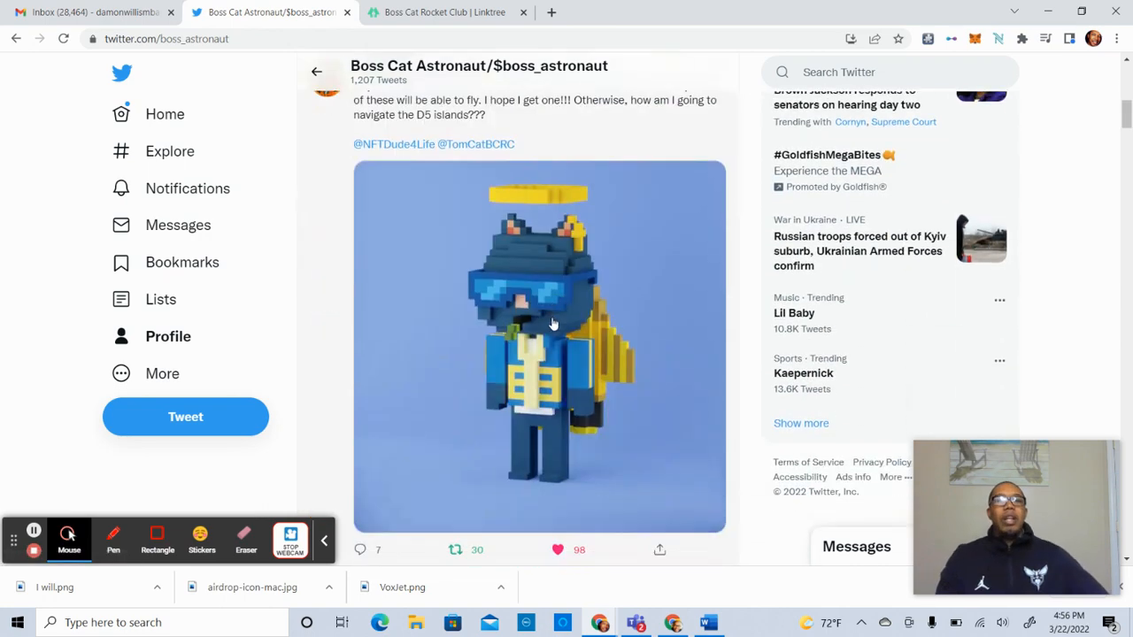
scroll(down, 3)
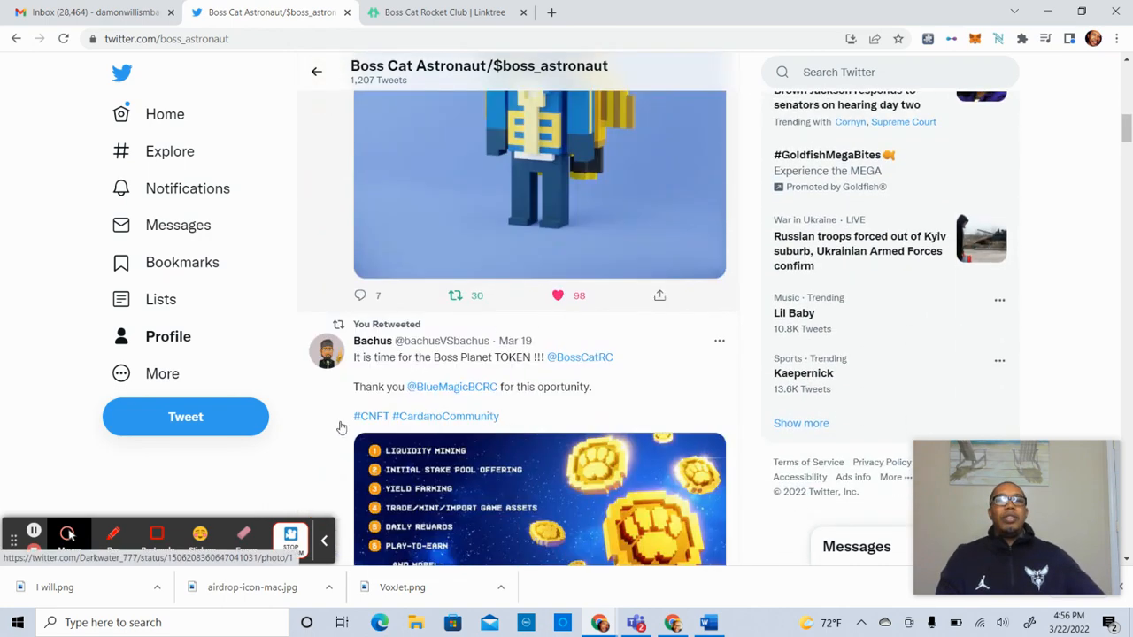
scroll(down, 3)
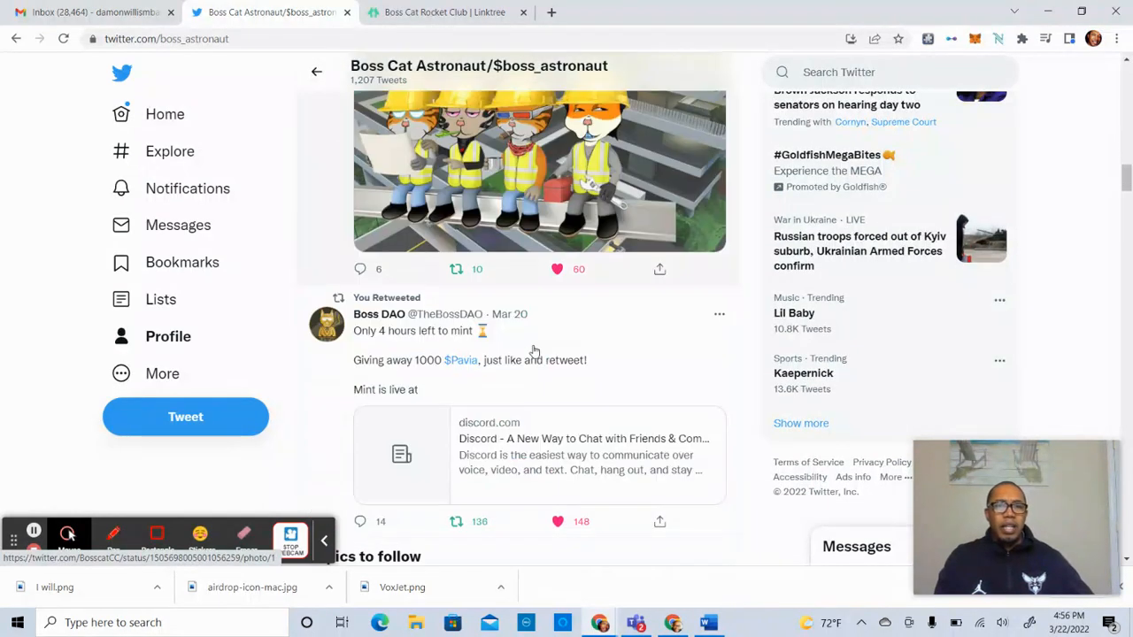
scroll(down, 3)
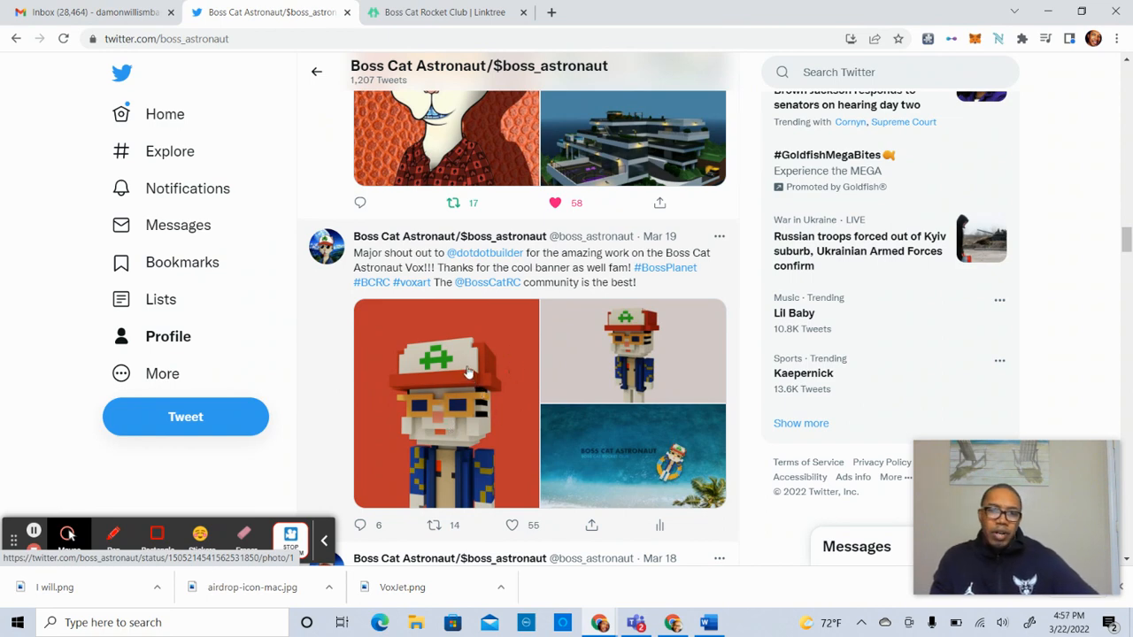
Open the first Vox avatar photo from the March 19 dotdotbuilder tweet.
click(445, 402)
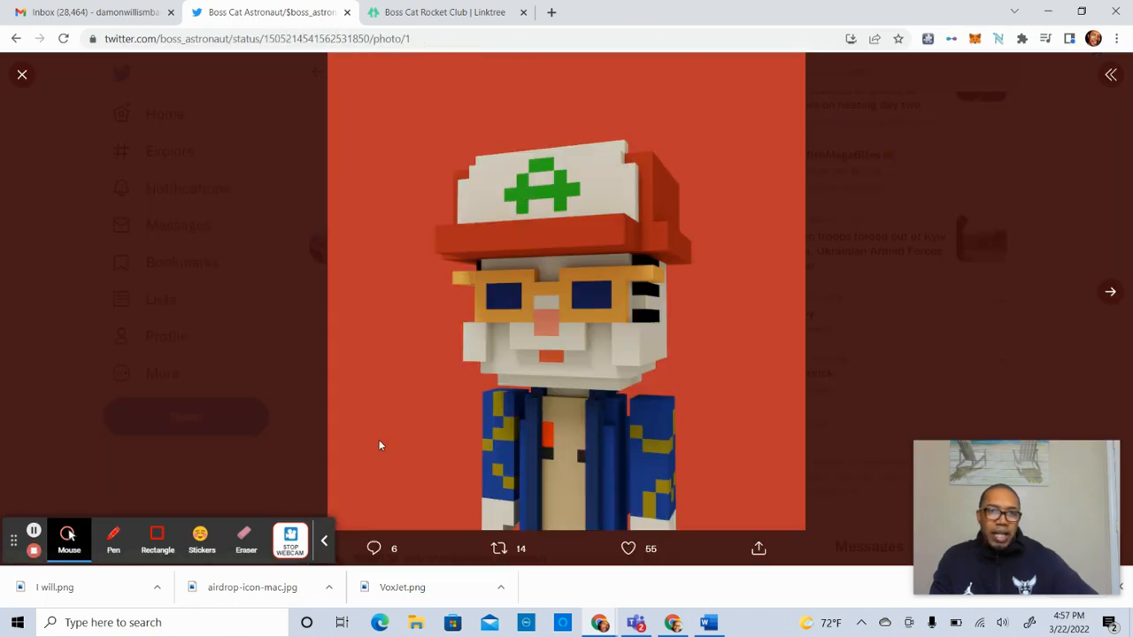
mouse_move(649, 407)
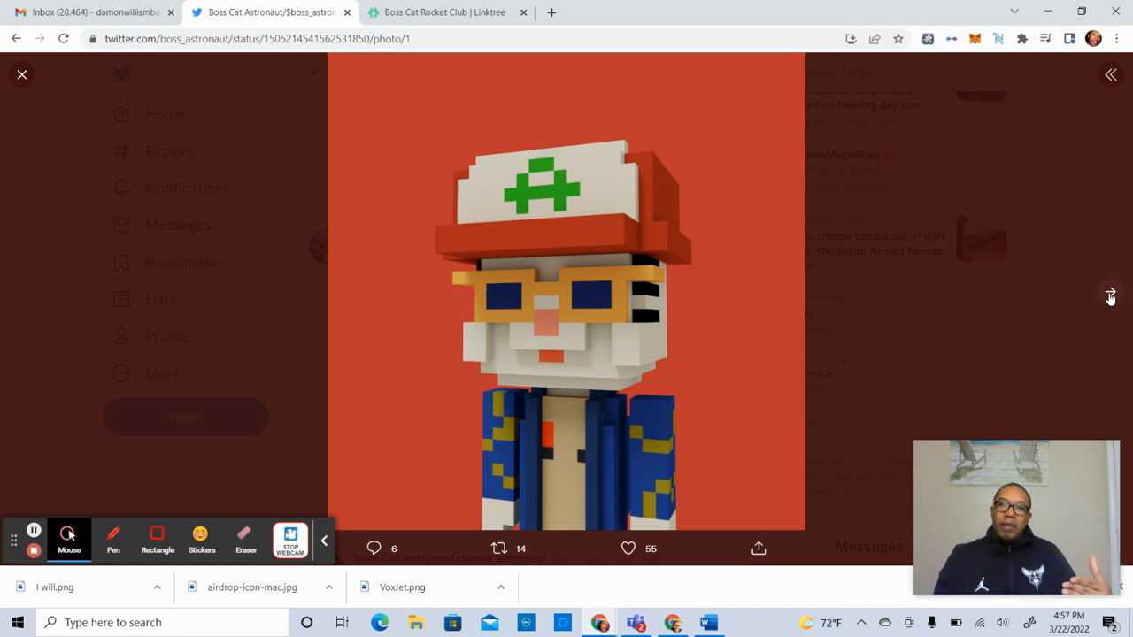
Advance to the tweet's next photo, the full-body Vox avatar with white-and-red cap.
click(1111, 292)
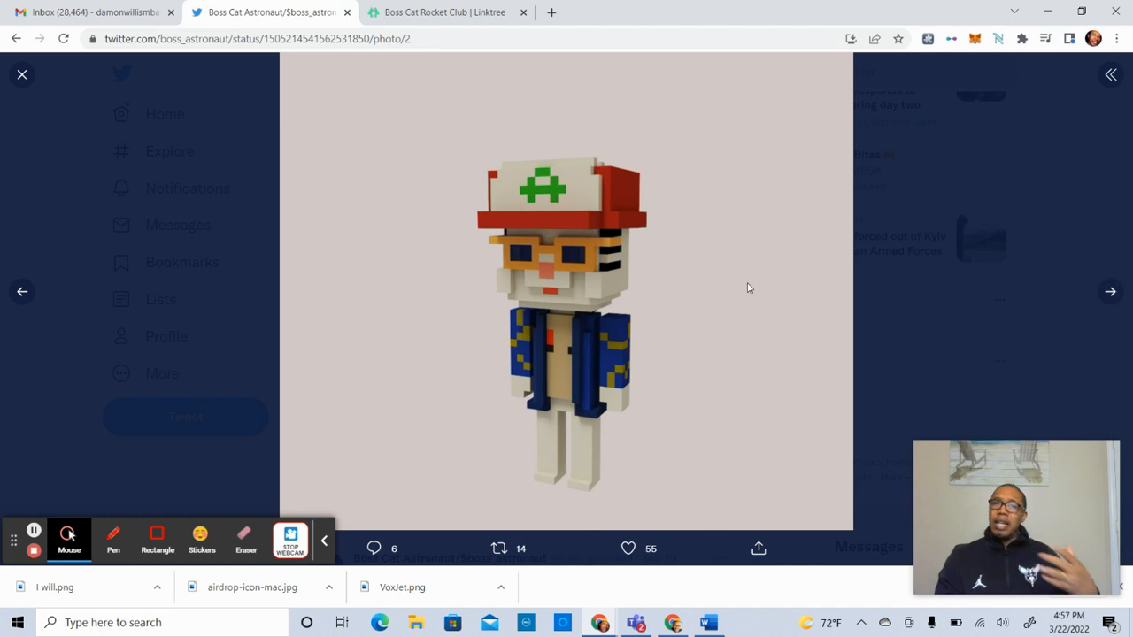
mouse_move(1017, 289)
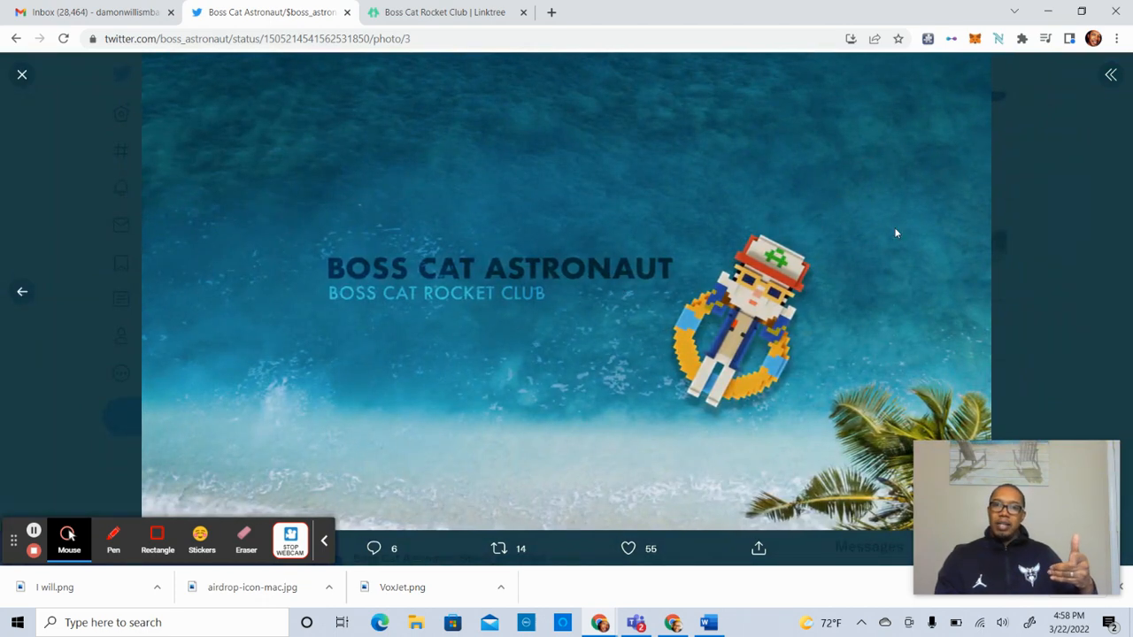
mouse_move(818, 246)
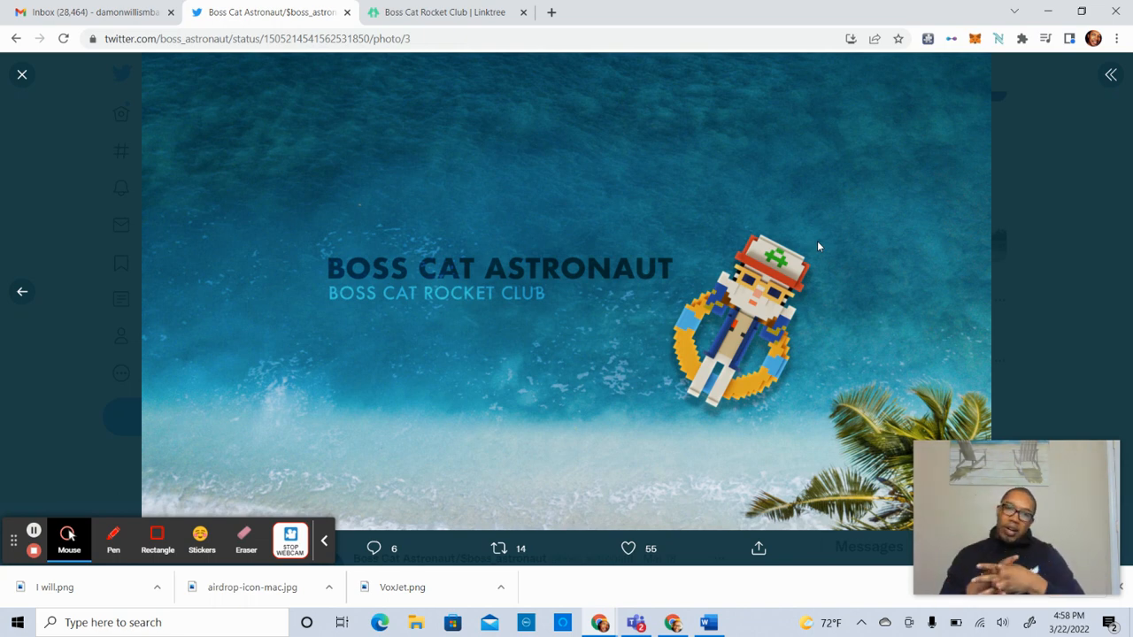
mouse_move(10, 115)
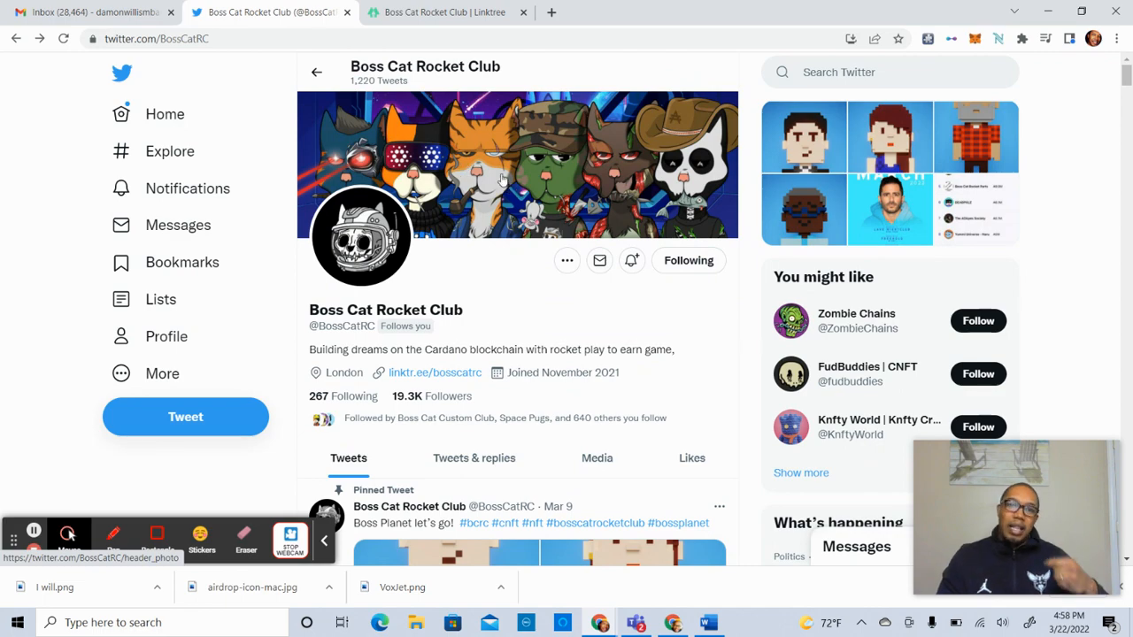
Scroll through the Boss Cat Rocket Club profile's retweeted community posts.
scroll(down, 3)
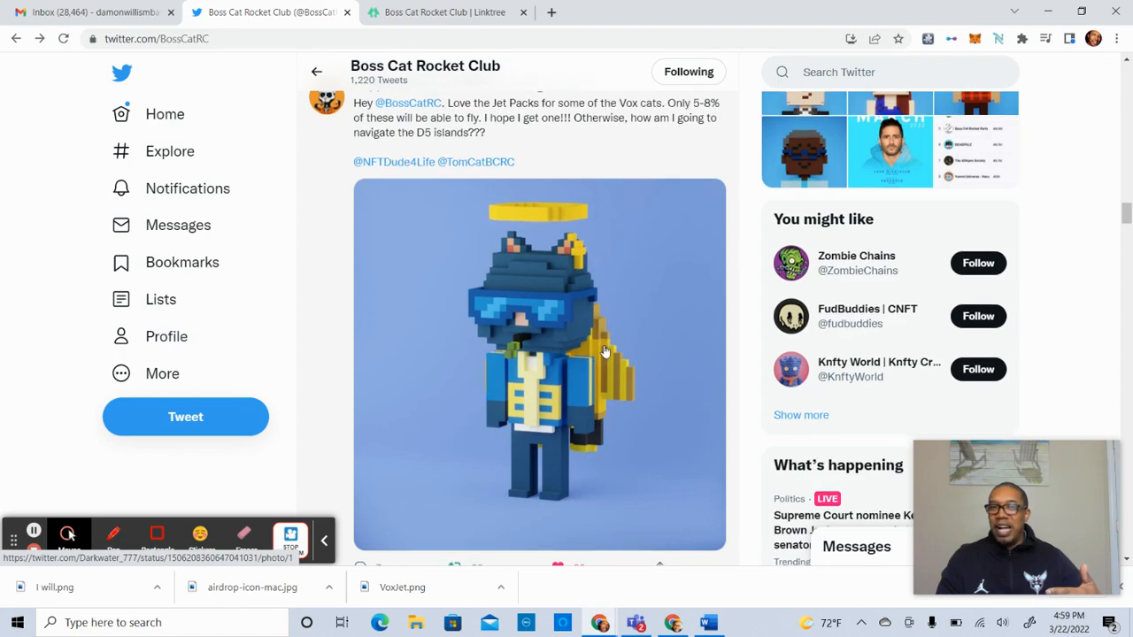
scroll(down, 3)
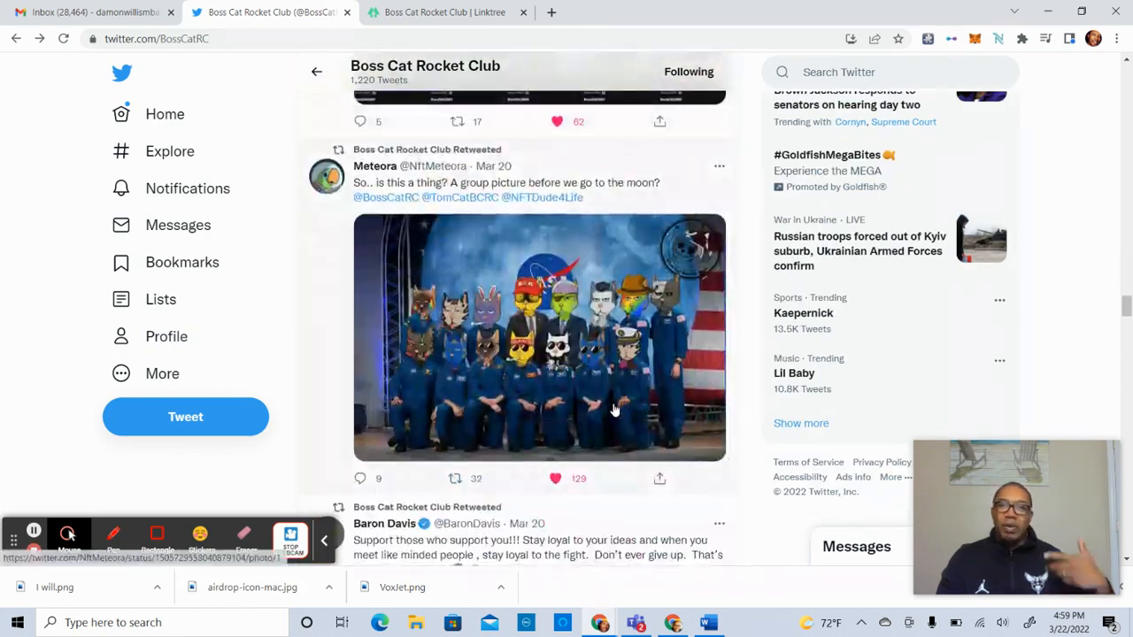
scroll(down, 3)
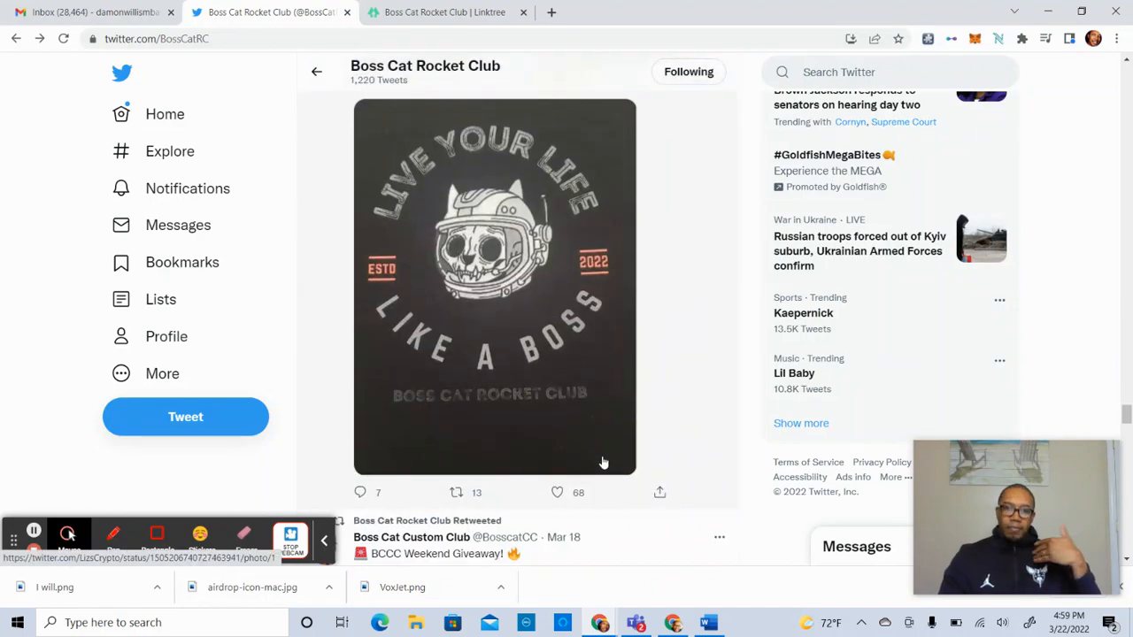
scroll(down, 3)
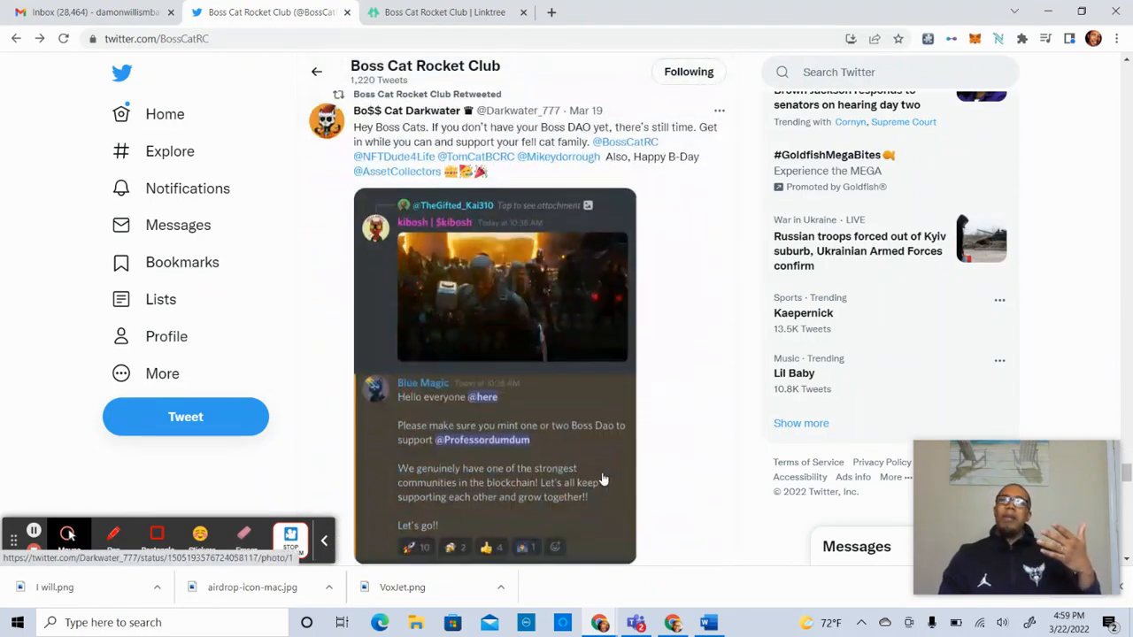
scroll(down, 3)
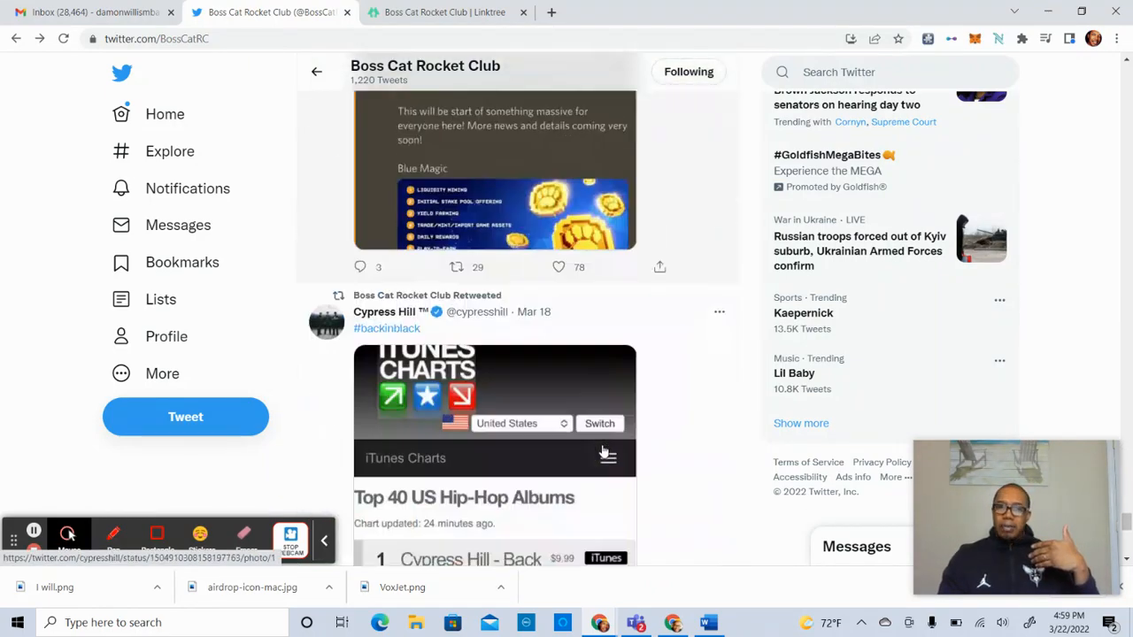
scroll(down, 3)
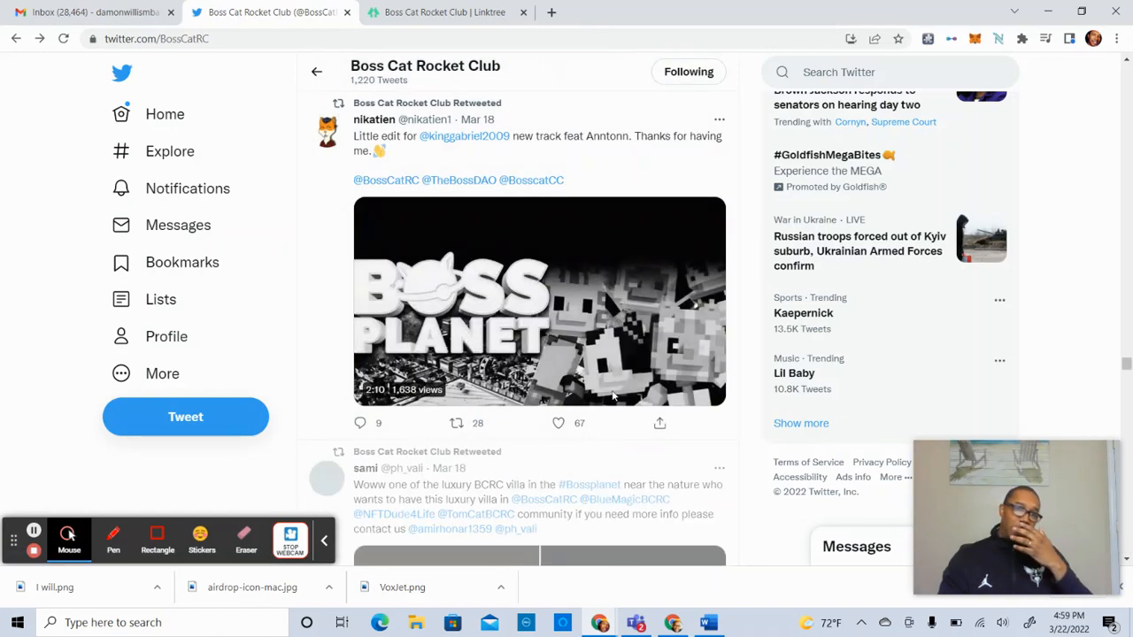
scroll(down, 3)
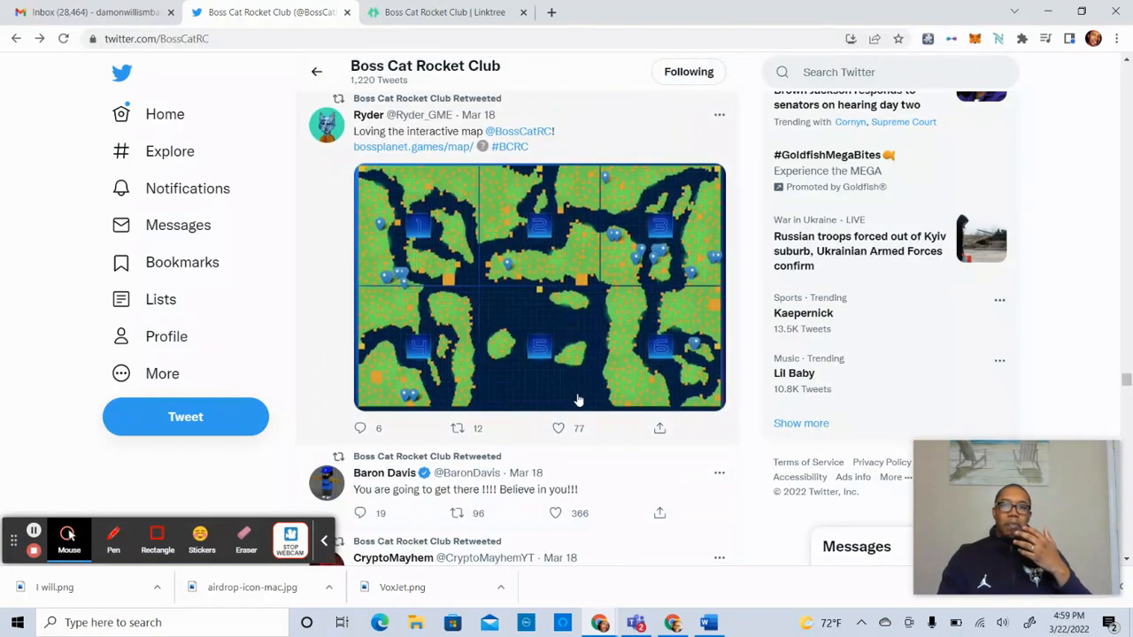
scroll(down, 3)
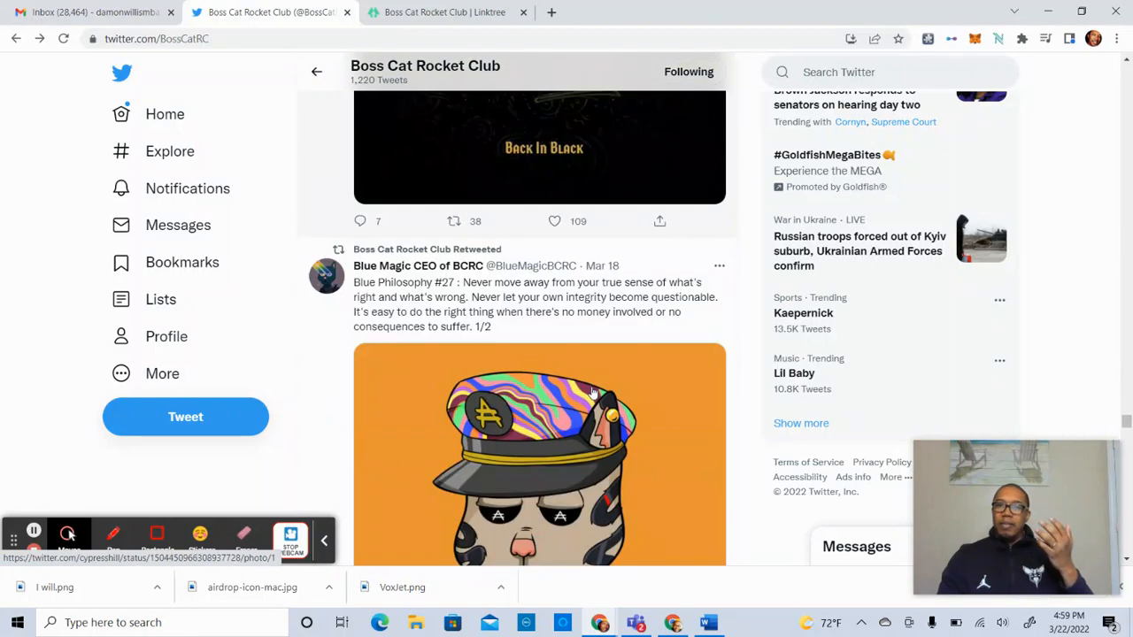
scroll(down, 3)
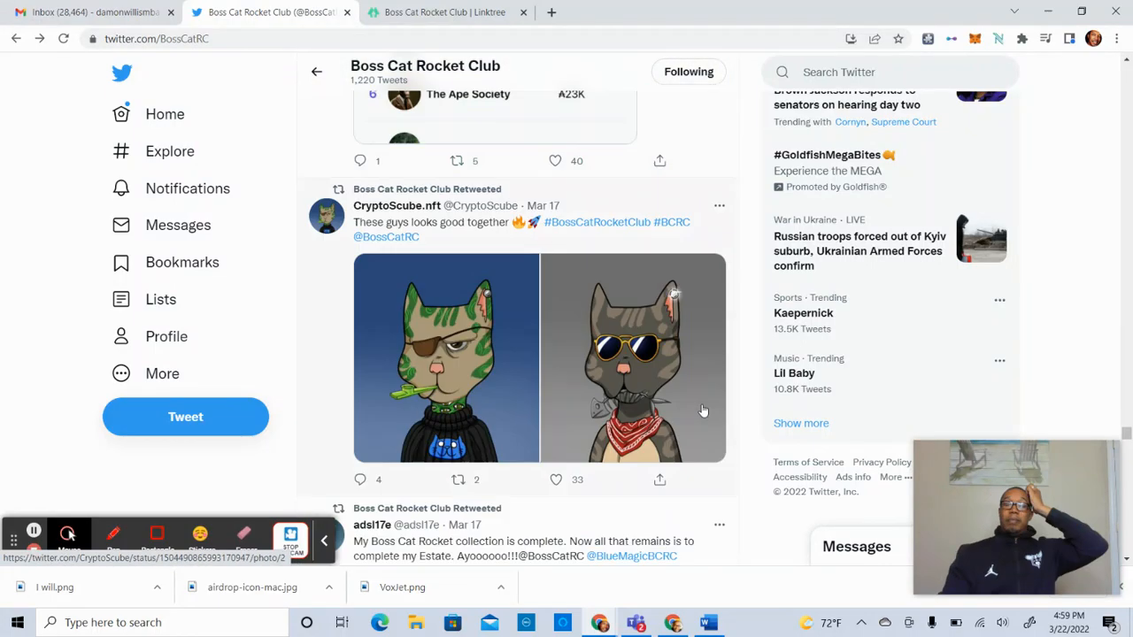
scroll(down, 3)
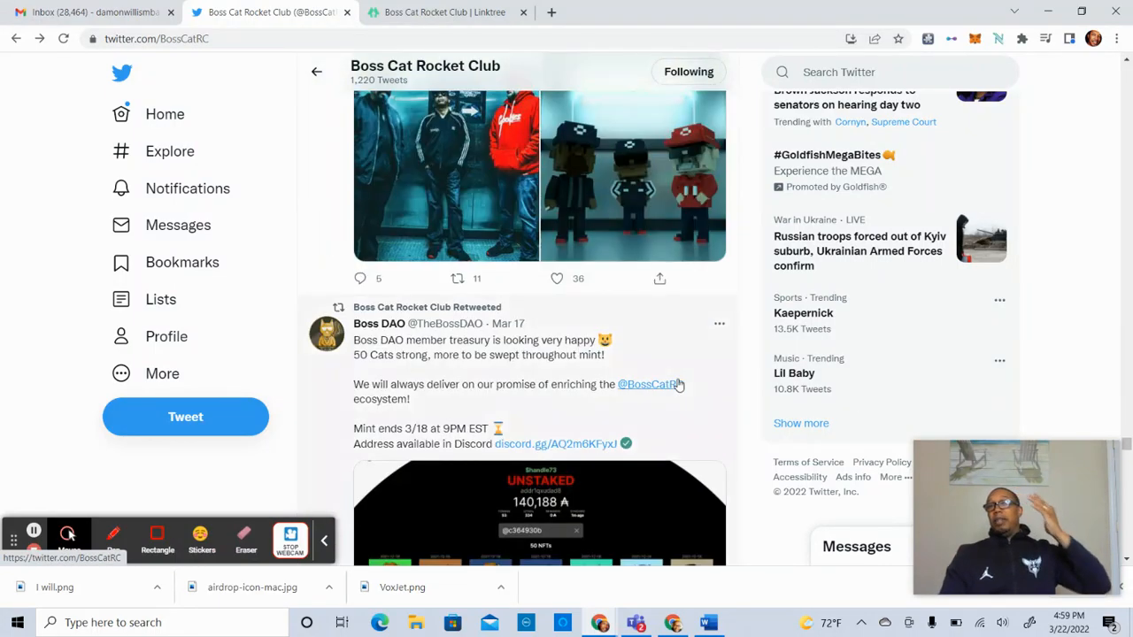
scroll(down, 3)
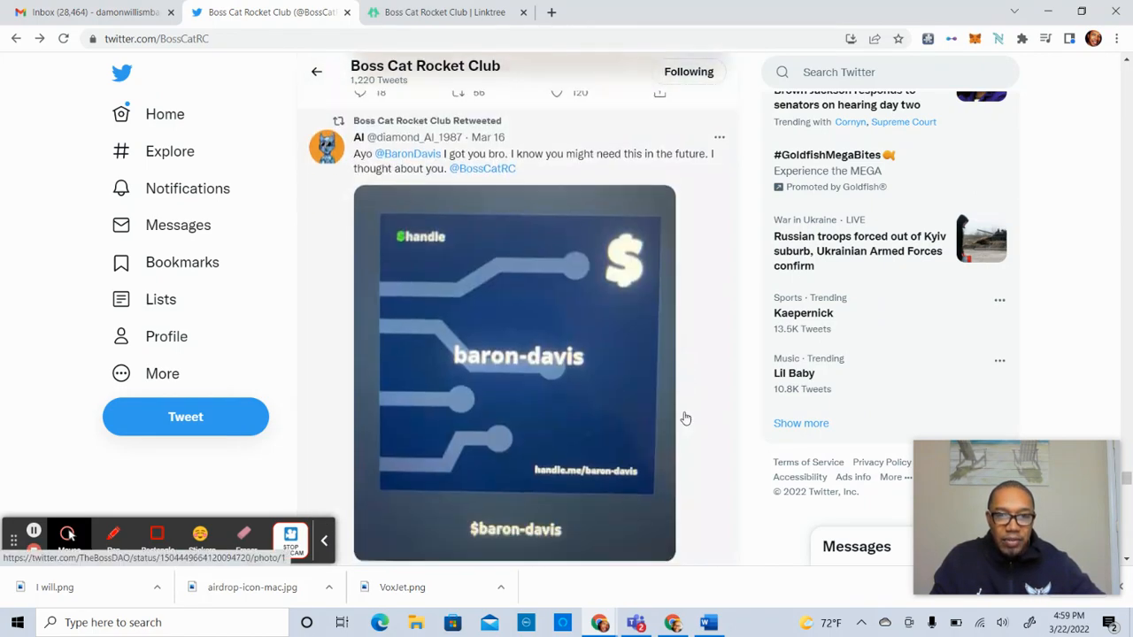
scroll(down, 3)
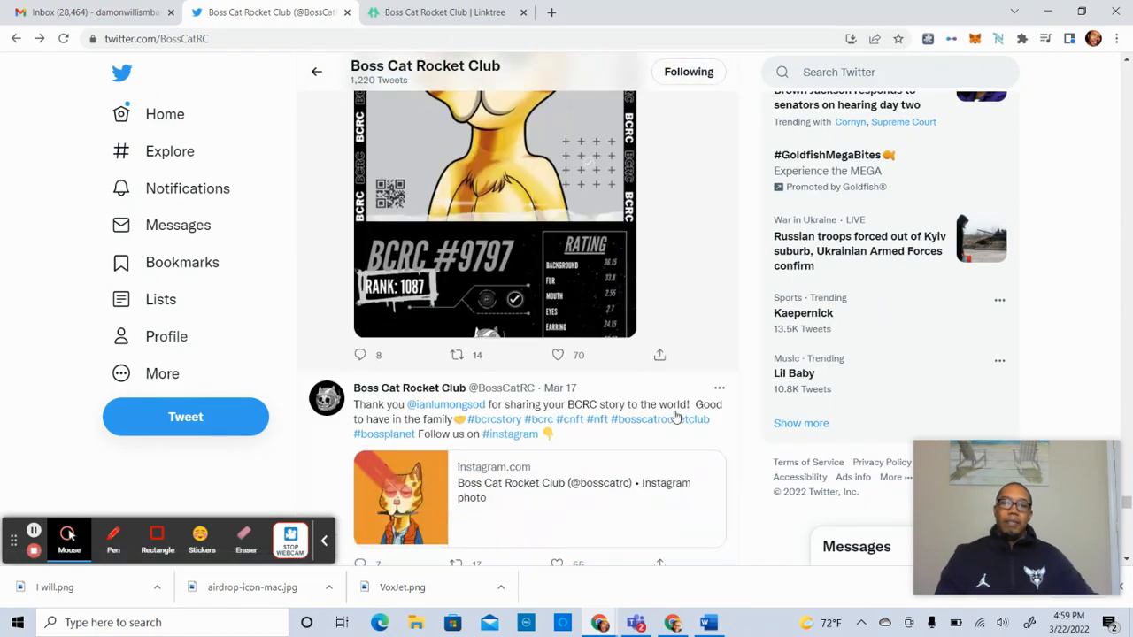
scroll(down, 3)
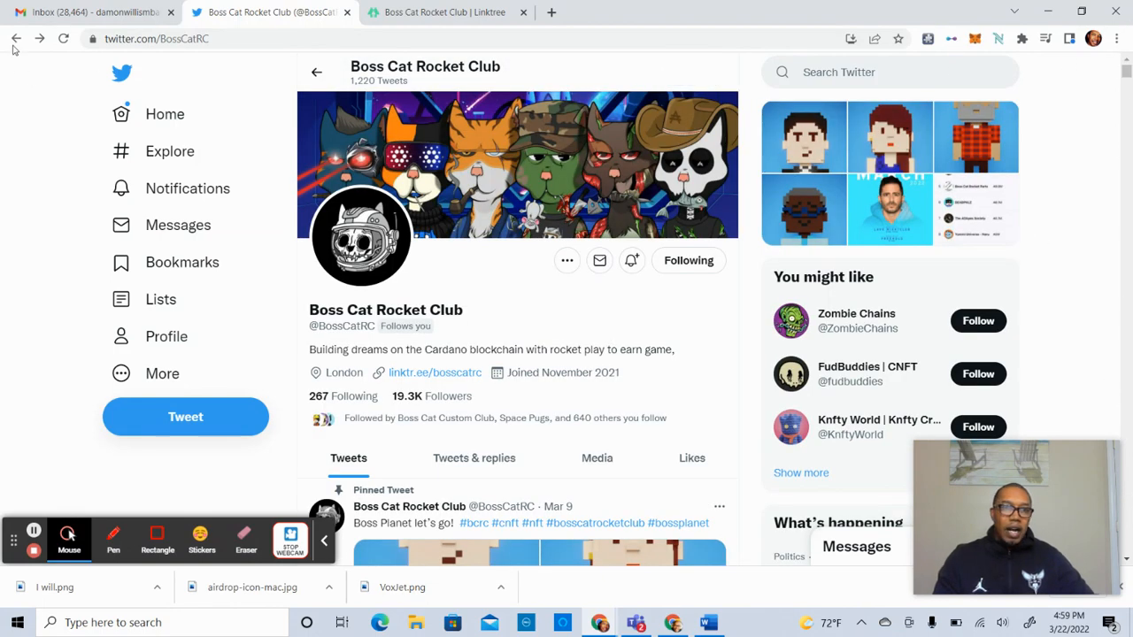
click(165, 113)
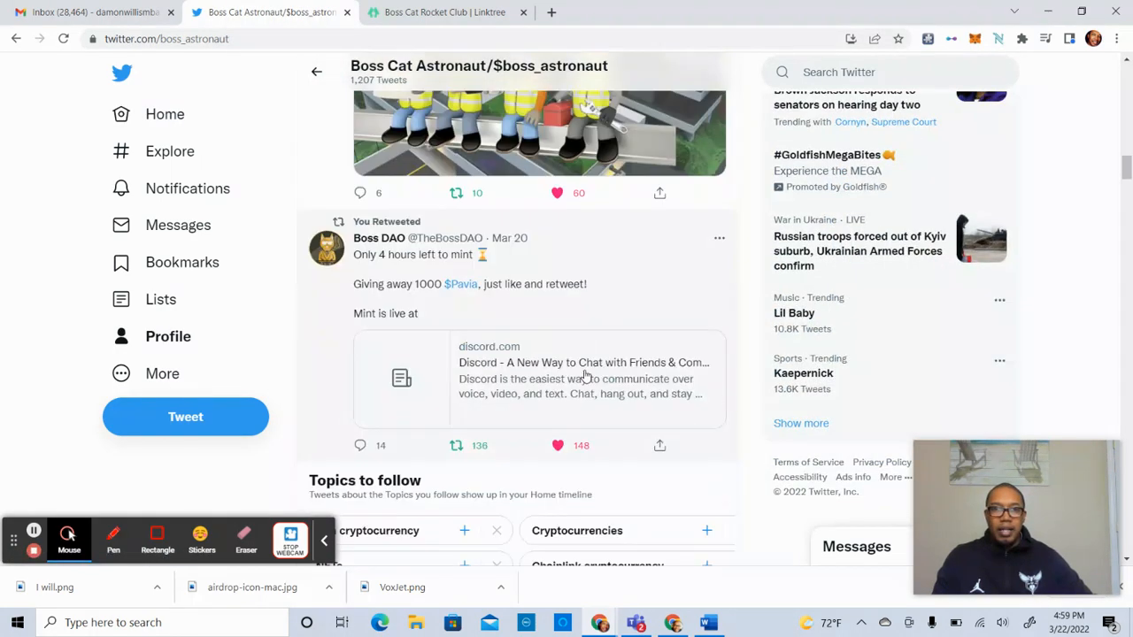
scroll(down, 3)
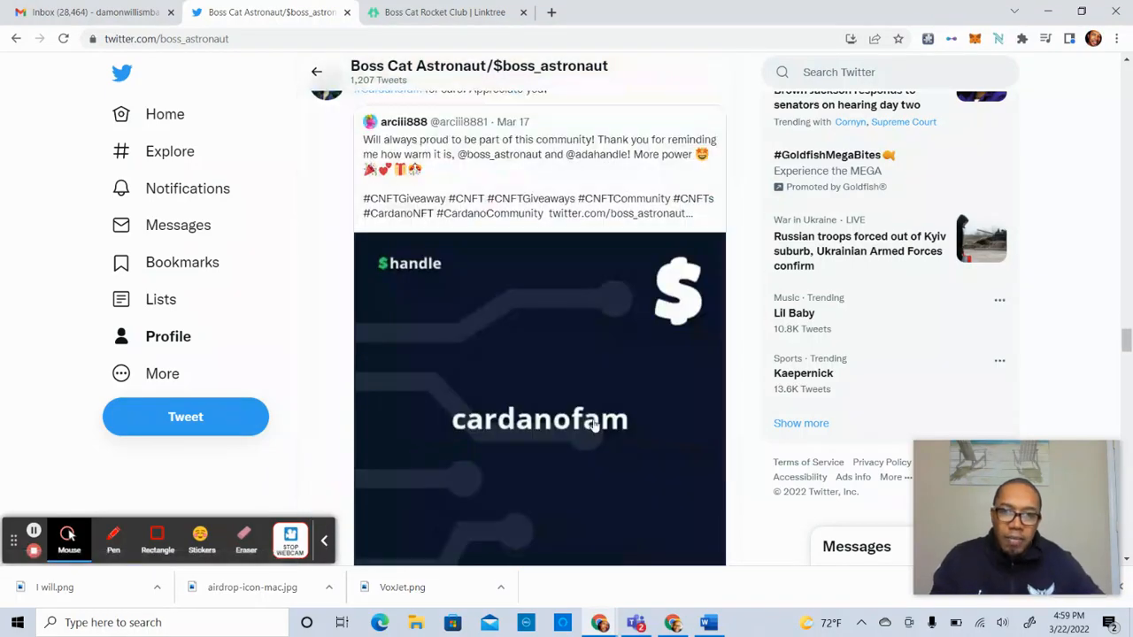
scroll(down, 3)
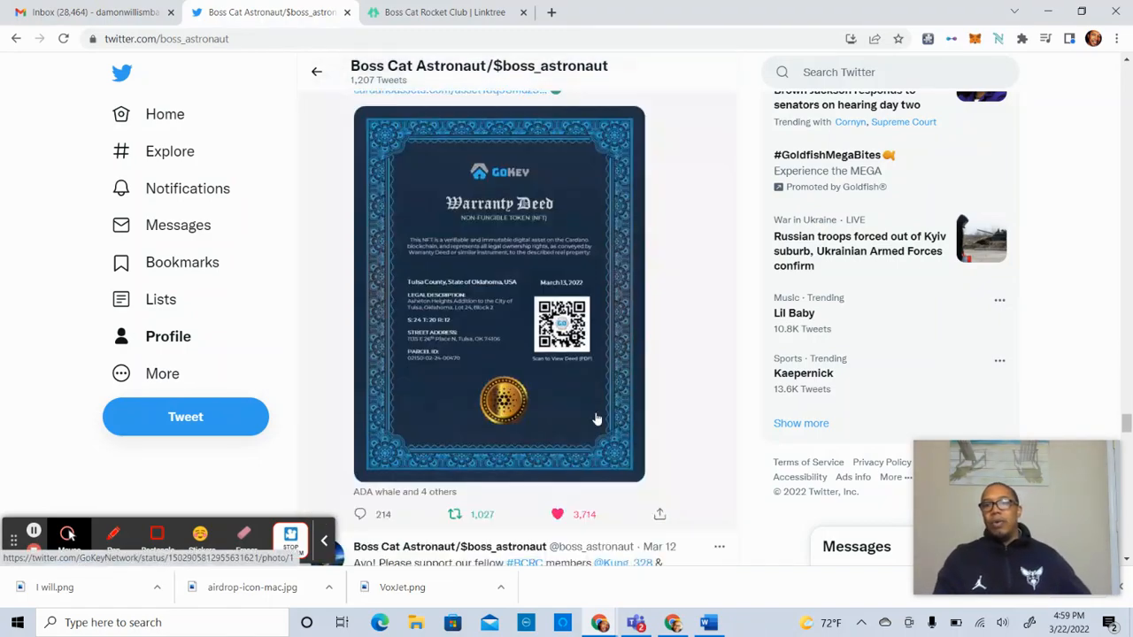
scroll(down, 3)
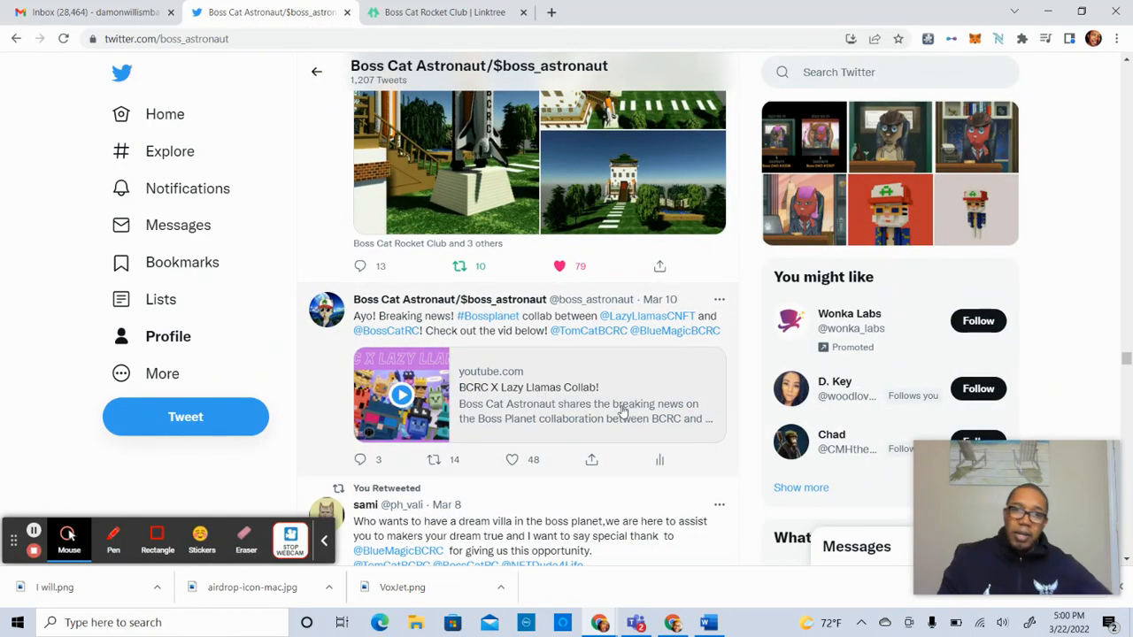
scroll(down, 3)
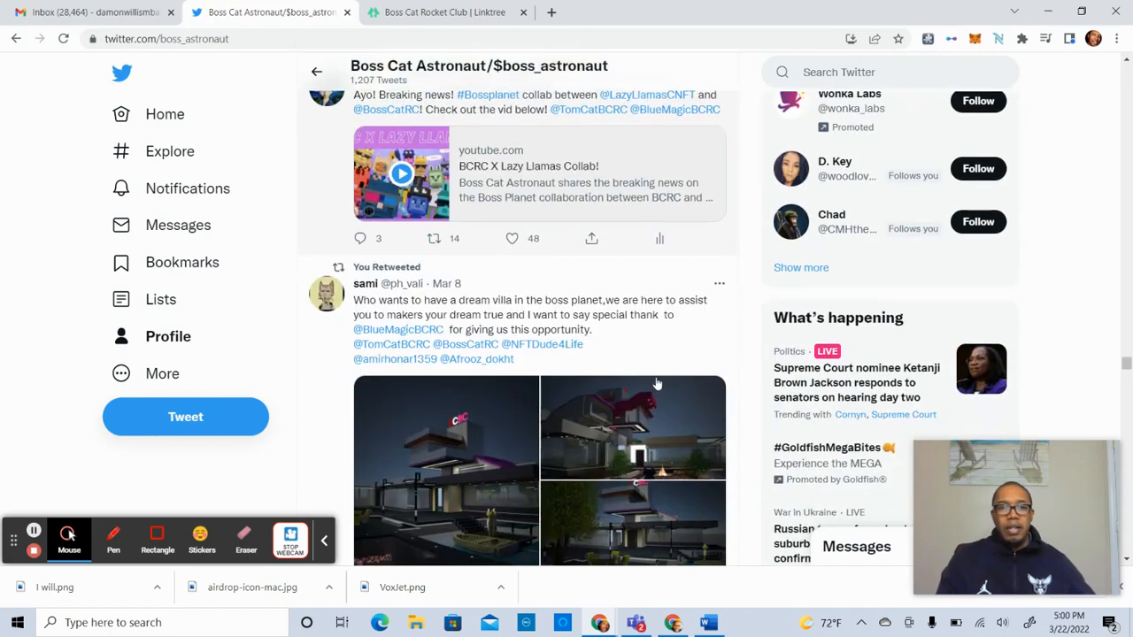
scroll(down, 3)
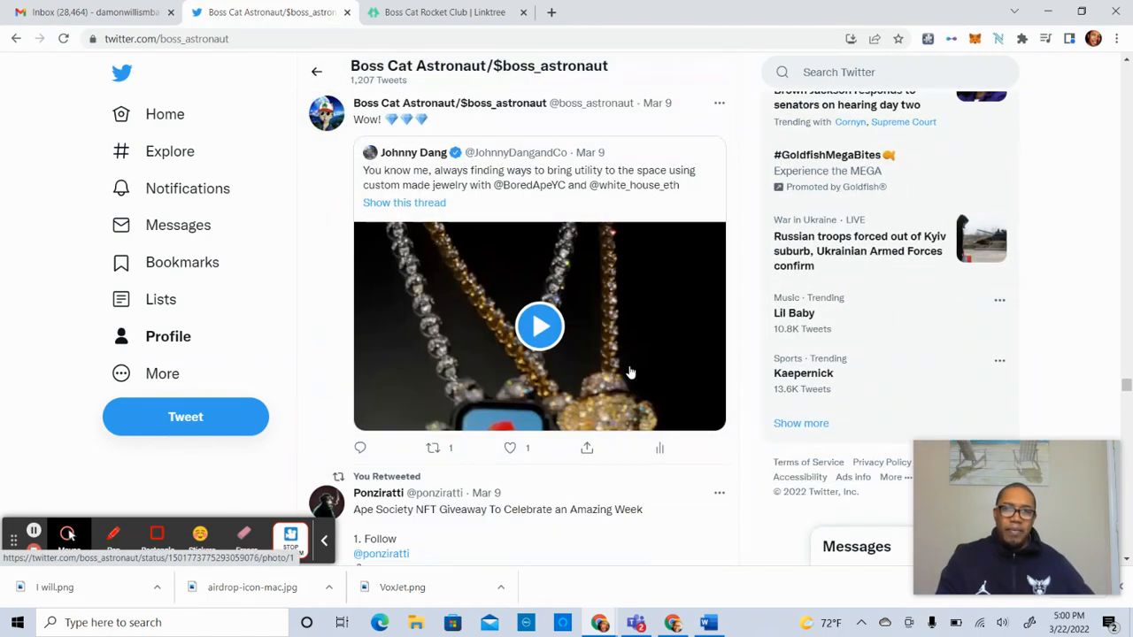
scroll(down, 3)
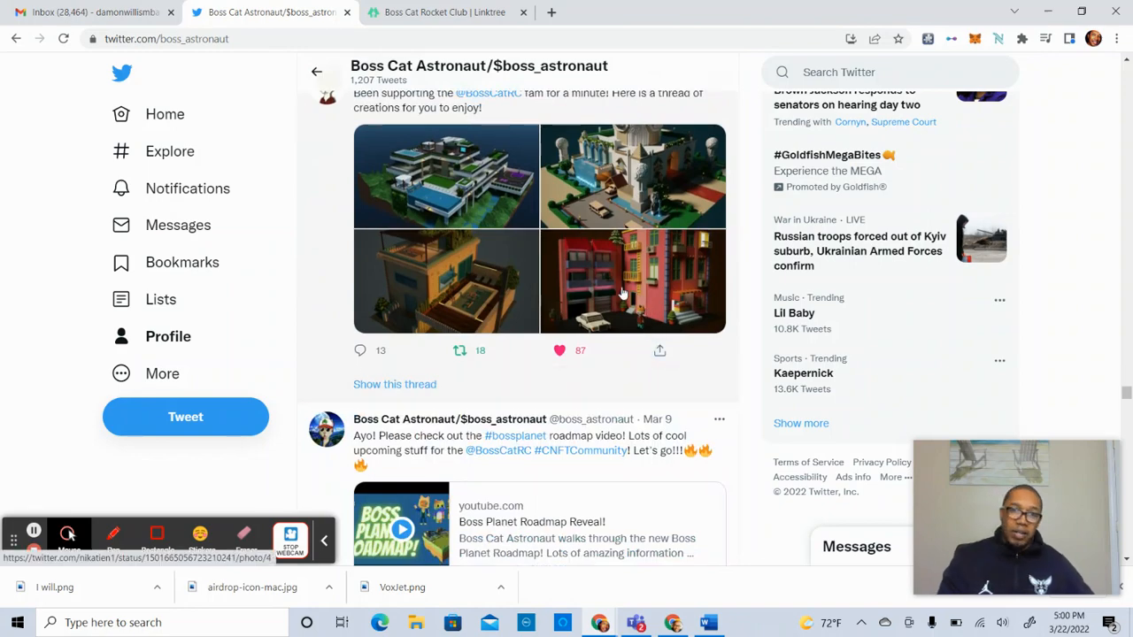
scroll(down, 3)
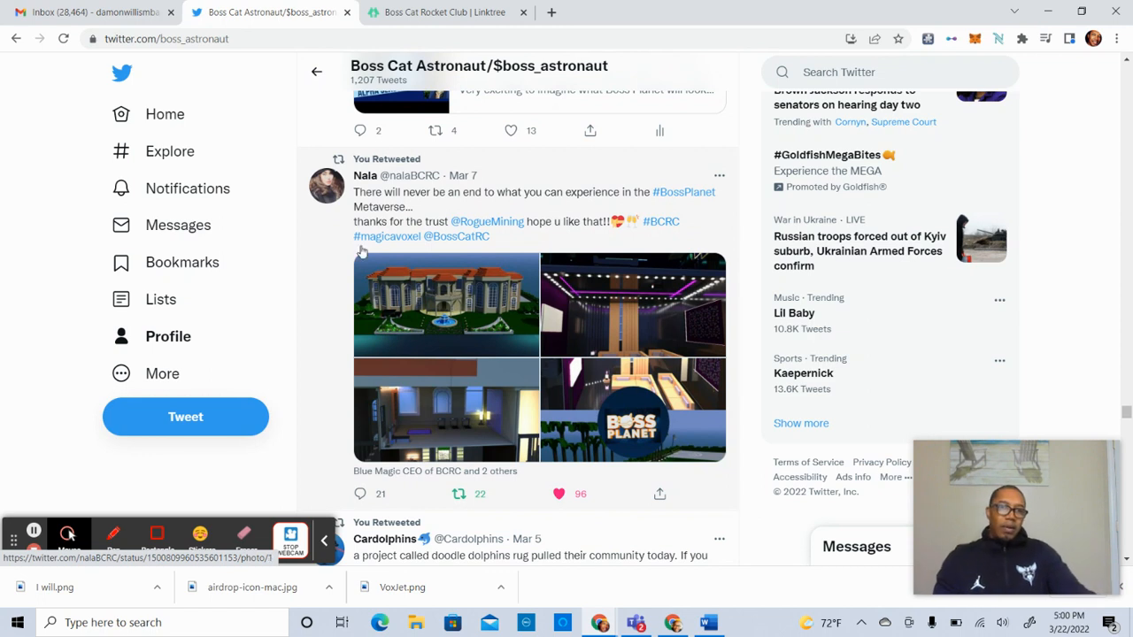
mouse_move(402, 273)
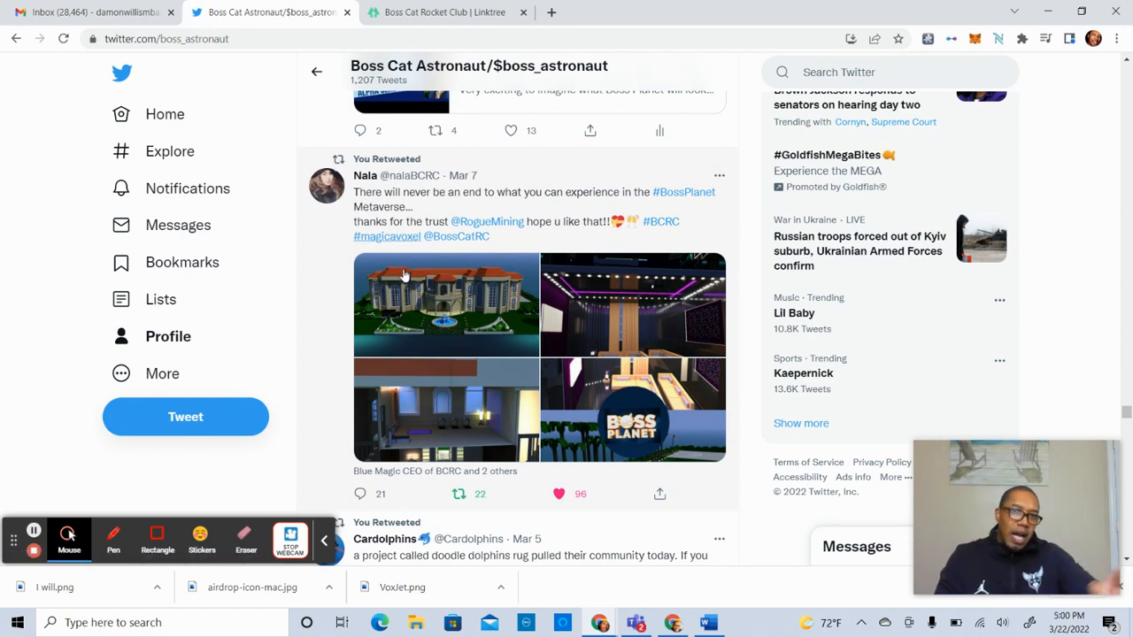
mouse_move(518, 338)
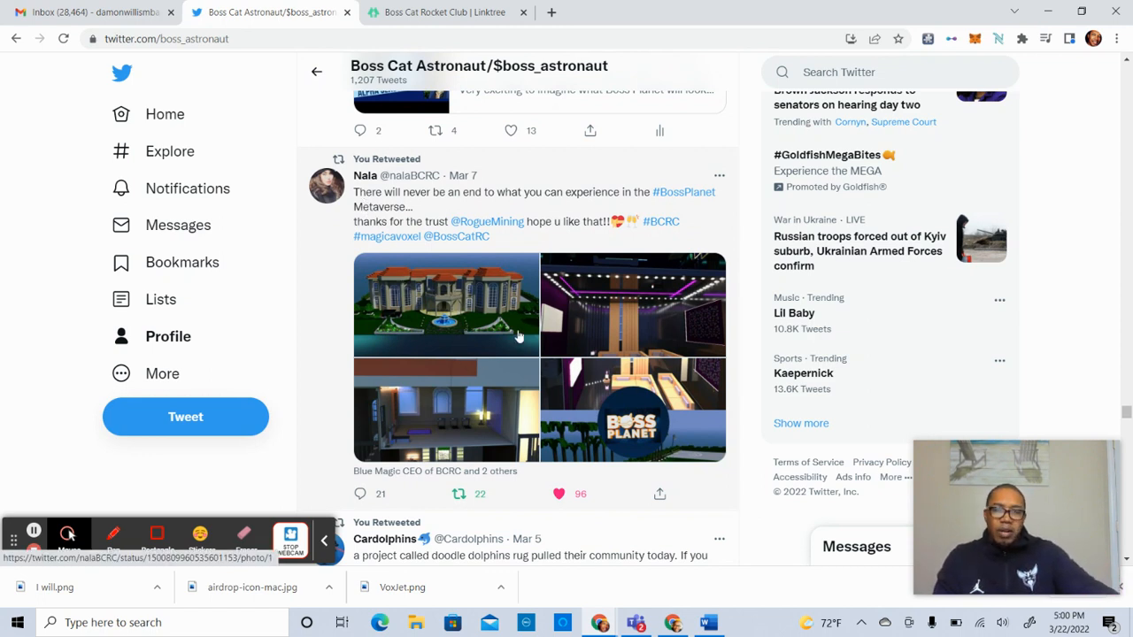
scroll(down, 3)
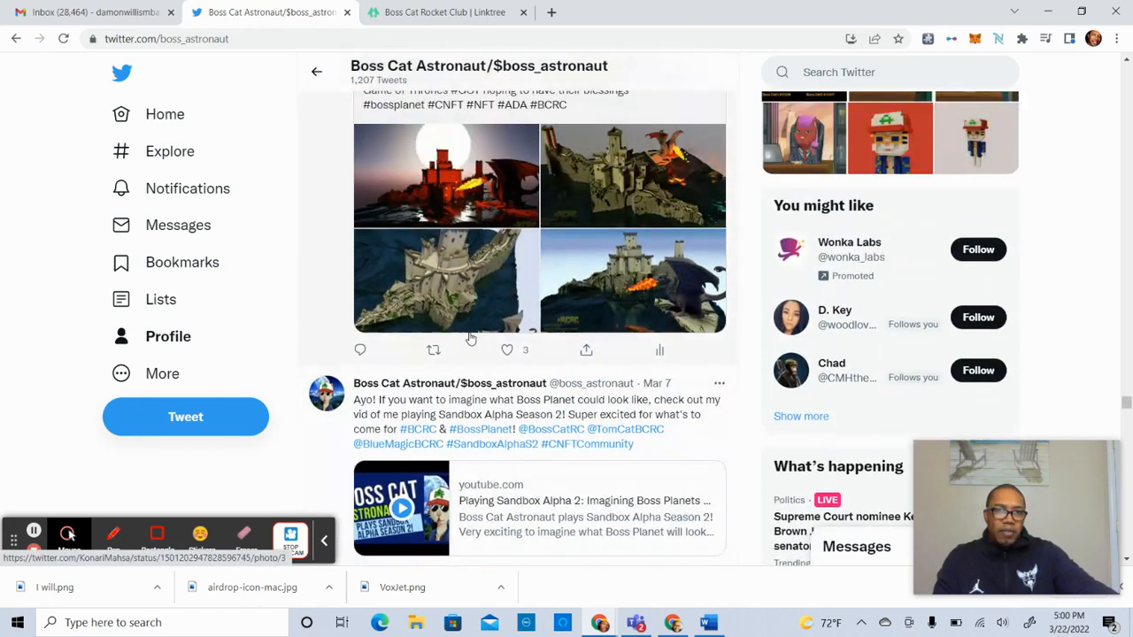